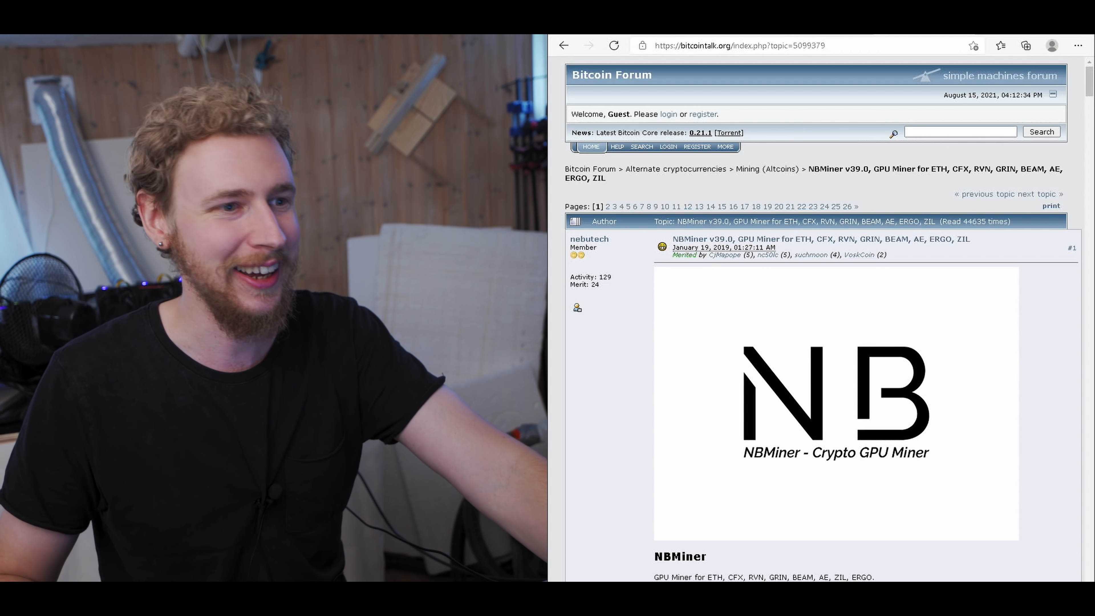
{"action": "mouse_move", "coordinate": [1059, 345]}
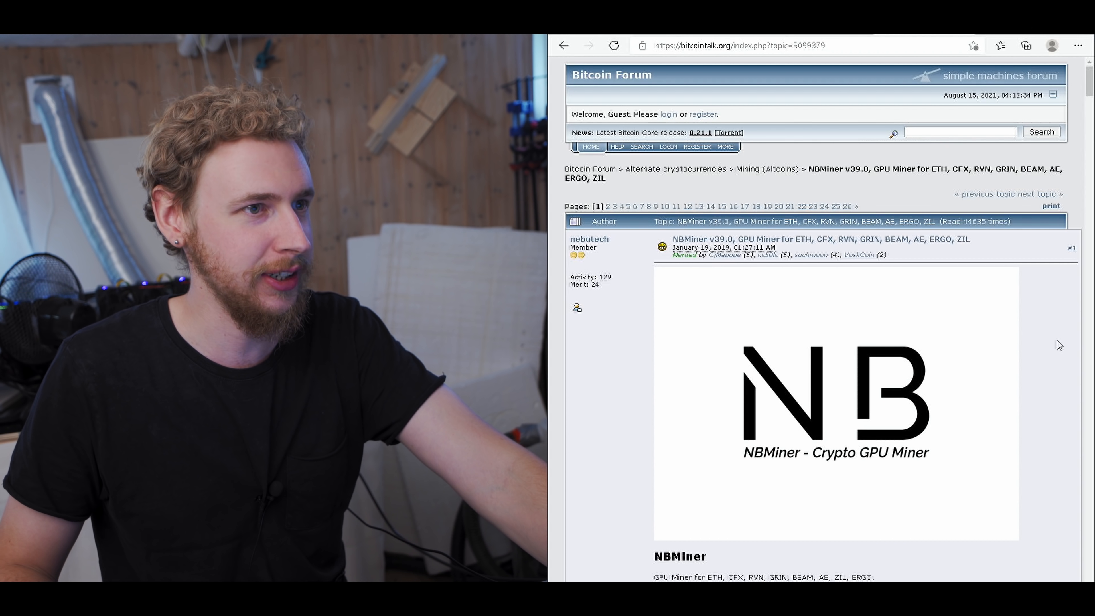
{"action": "mouse_move", "coordinate": [1031, 362]}
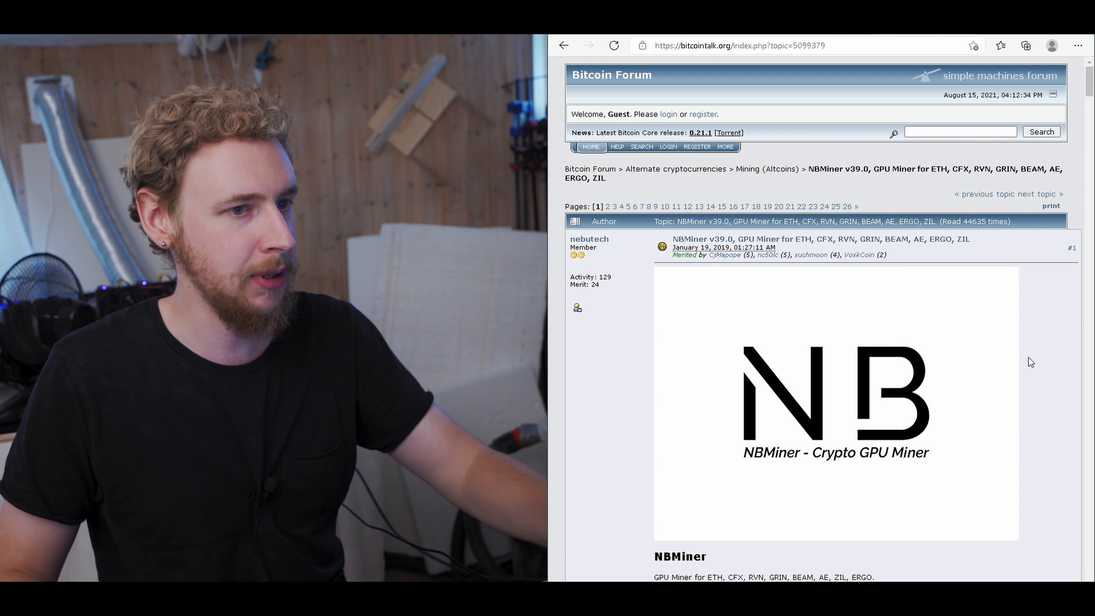
{"action": "mouse_move", "coordinate": [897, 222]}
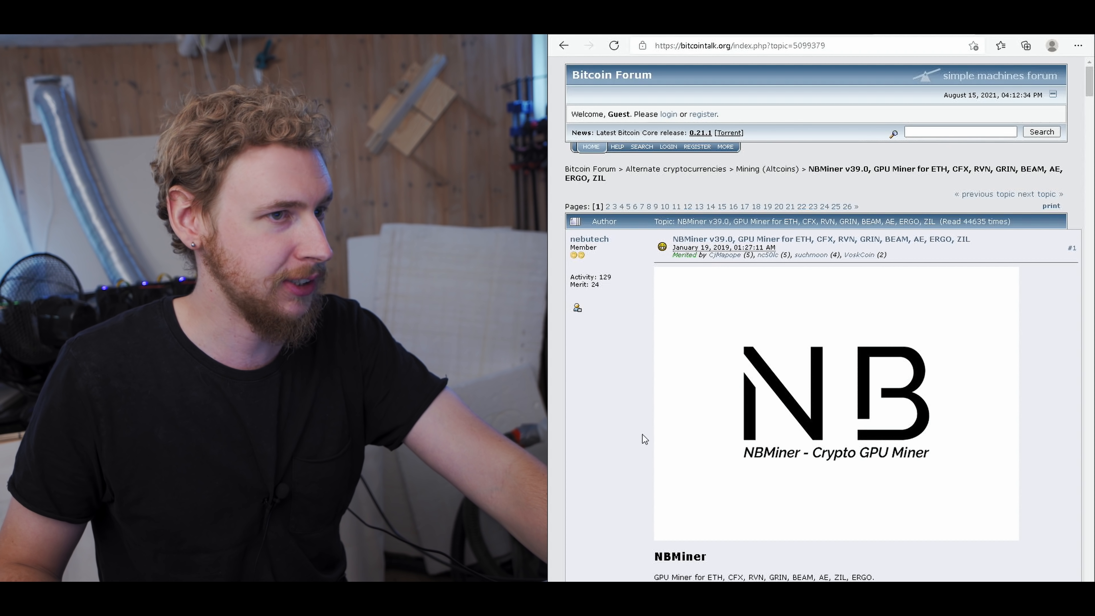
Step: Follow the forum post's download link to the NebuTech/NBMiner GitHub repository
{"action": "scroll", "scroll_direction": "down", "scroll_amount": 3}
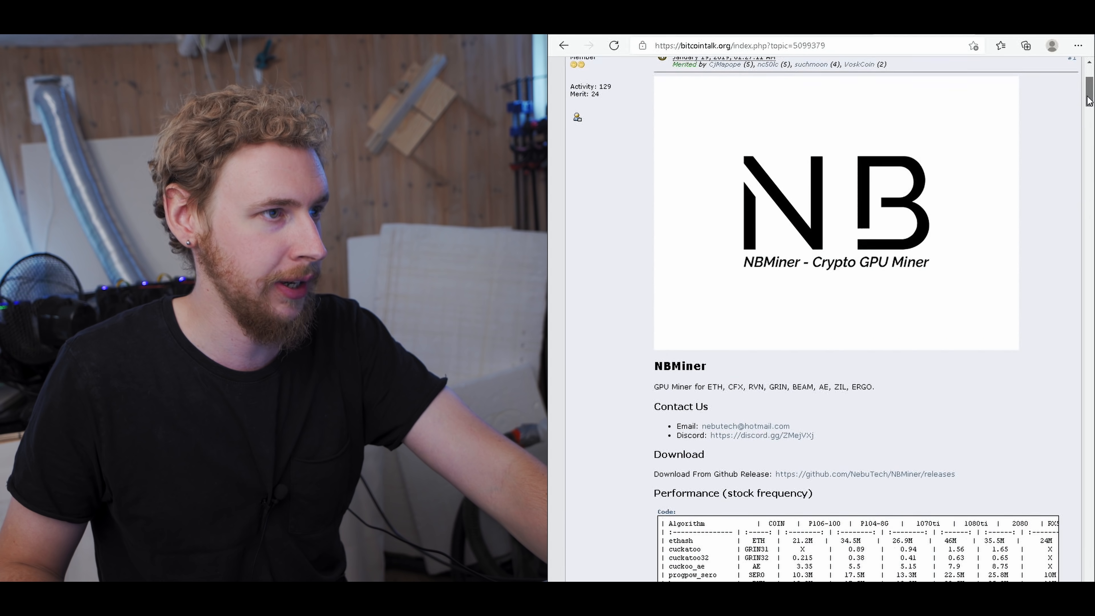
{"action": "scroll", "scroll_direction": "up", "scroll_amount": 3}
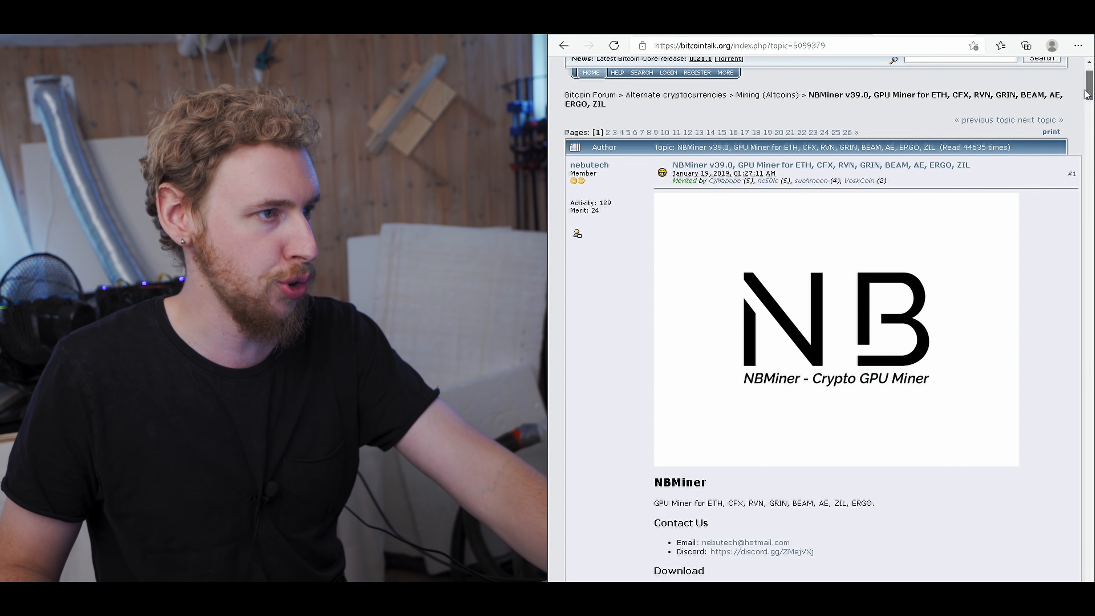
{"action": "scroll", "scroll_direction": "down", "scroll_amount": 3}
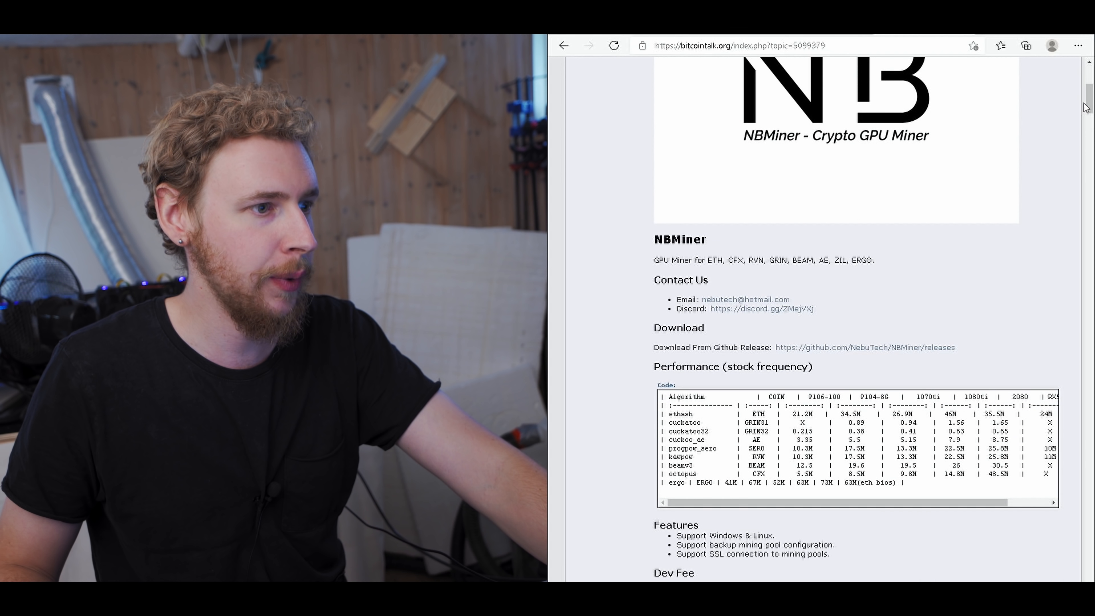
{"action": "scroll", "scroll_direction": "down", "scroll_amount": 3}
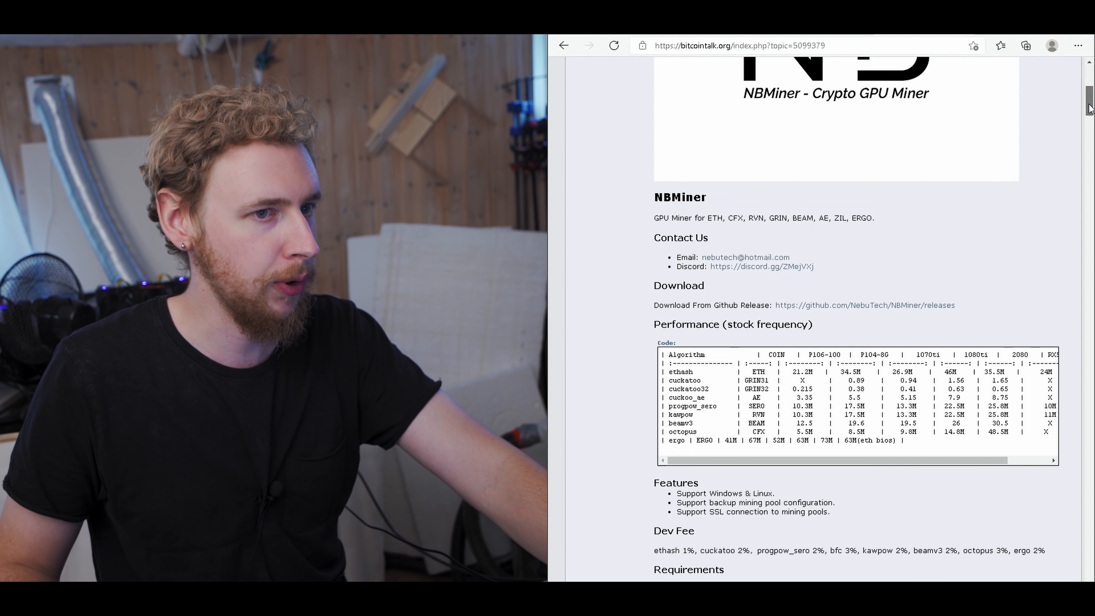
{"action": "scroll", "scroll_direction": "down", "scroll_amount": 3}
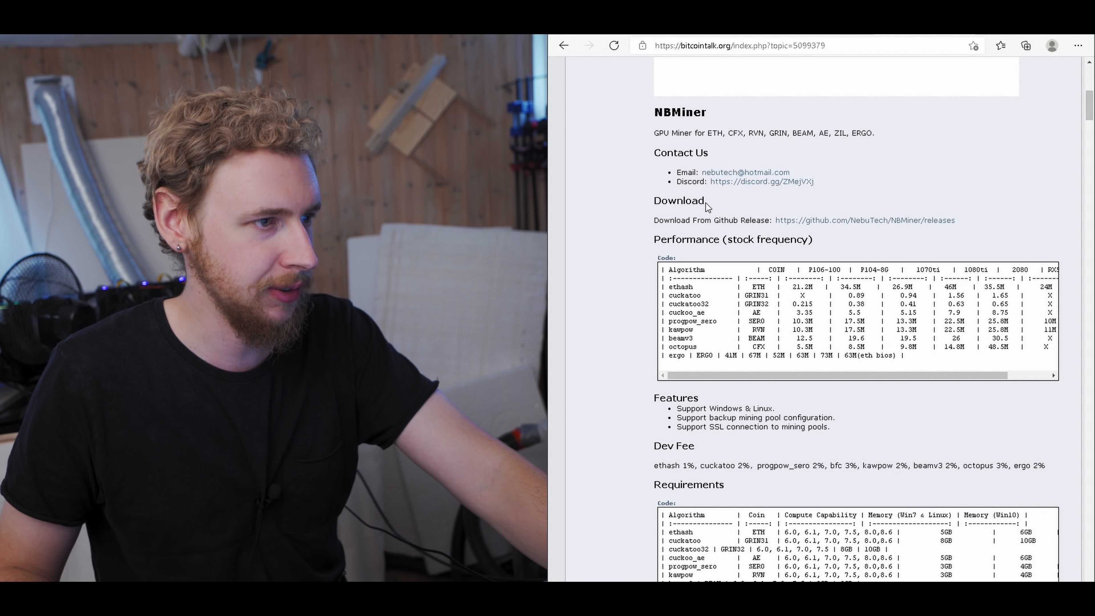
{"action": "mouse_move", "coordinate": [800, 225]}
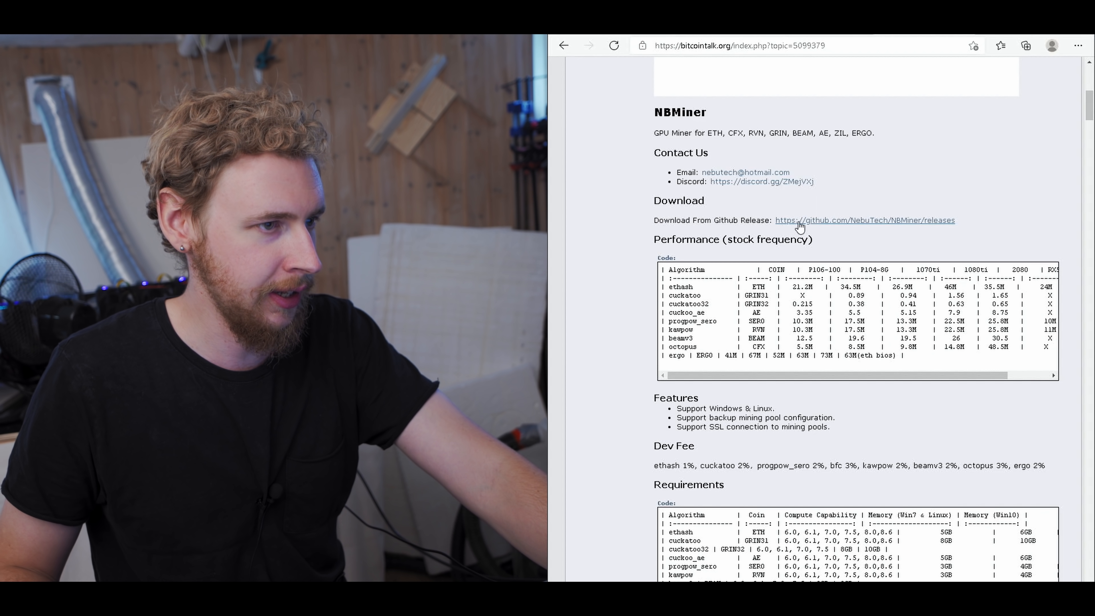
{"action": "mouse_move", "coordinate": [872, 227]}
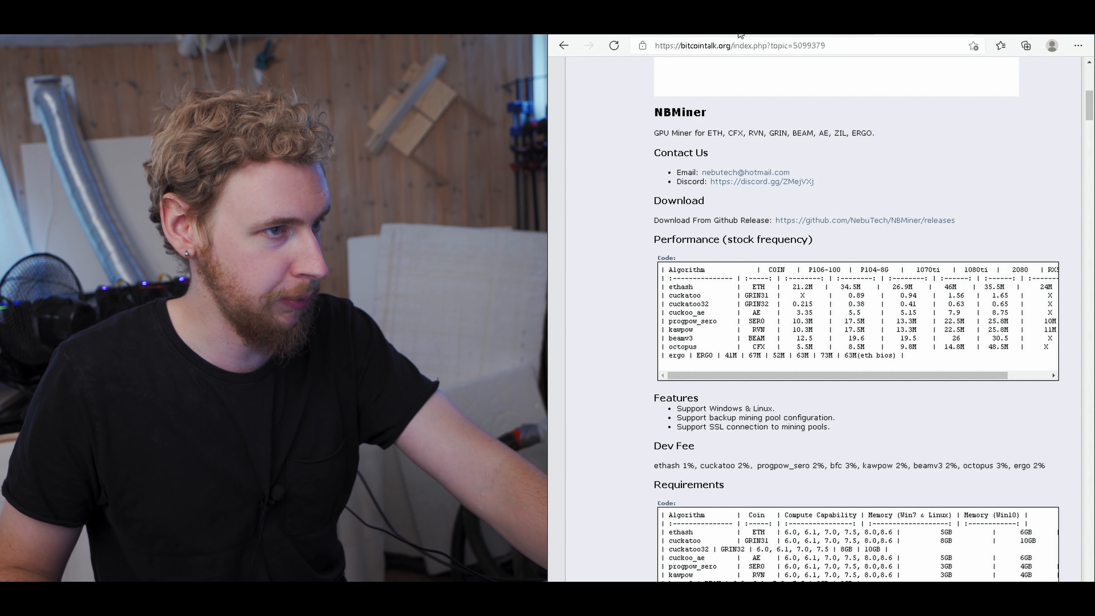
{"action": "left_click", "coordinate": [865, 220]}
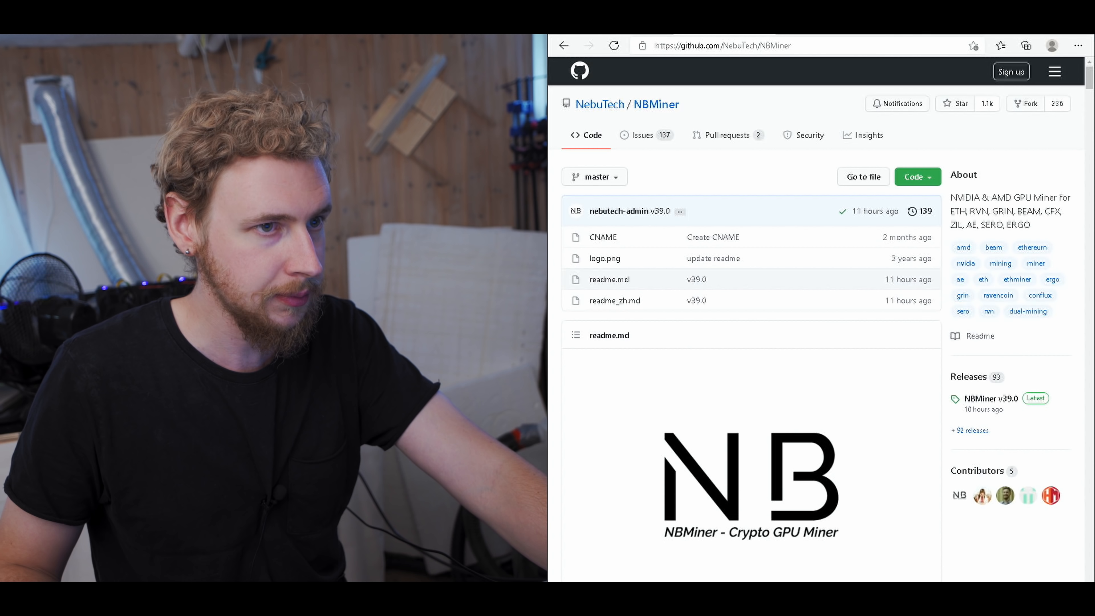
{"action": "scroll", "scroll_direction": "down", "scroll_amount": 3}
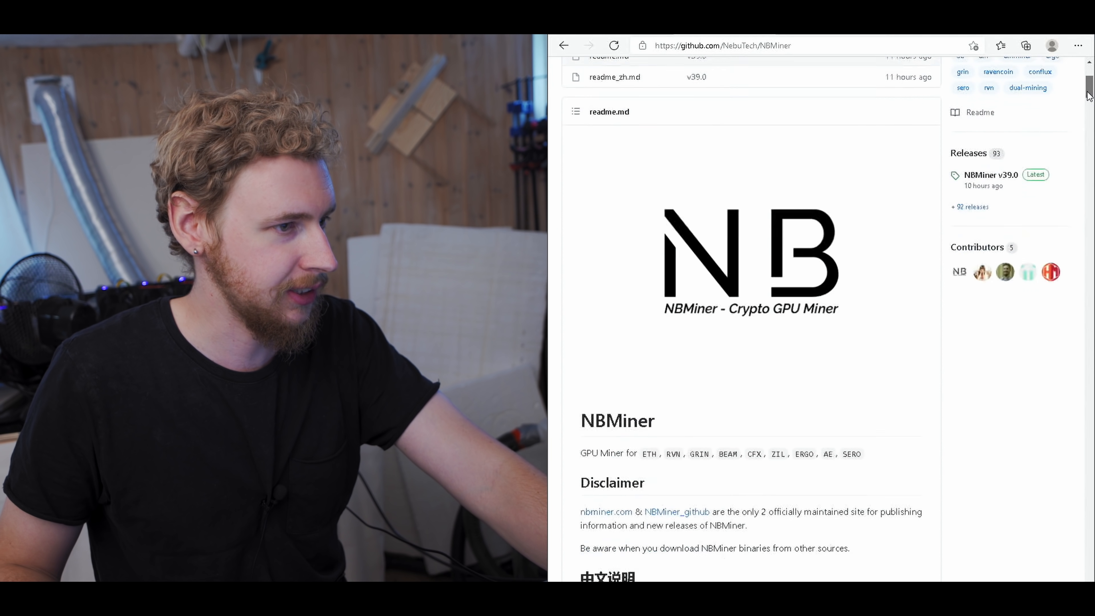
{"action": "scroll", "scroll_direction": "down", "scroll_amount": 3}
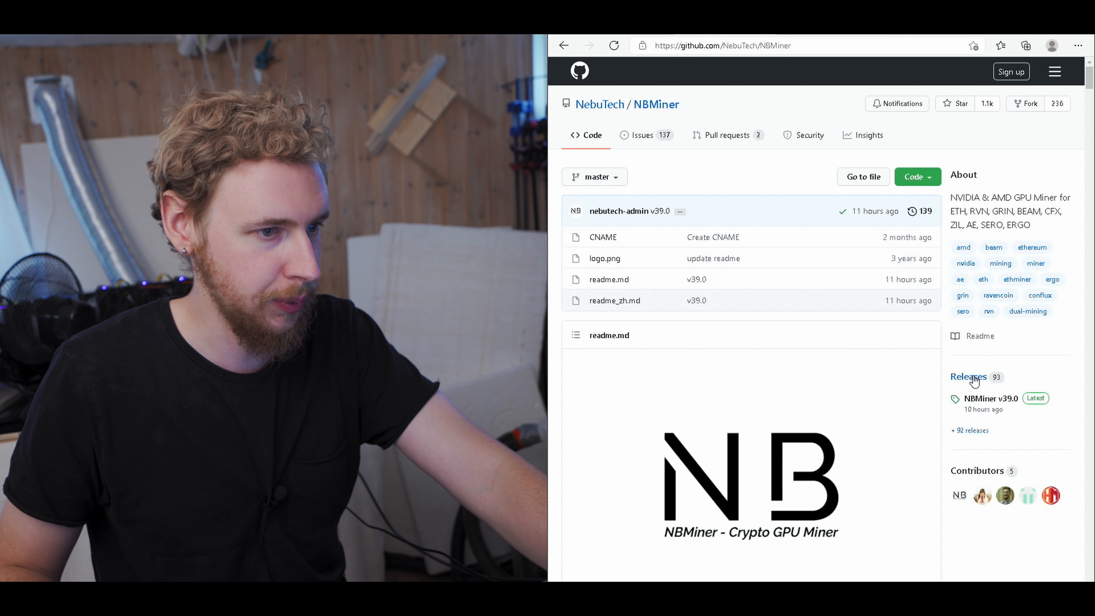
Step: Show the NBMiner v39.0 release notes on the new LHR mode for RTX 30 GPUs
{"action": "left_click", "coordinate": [967, 376]}
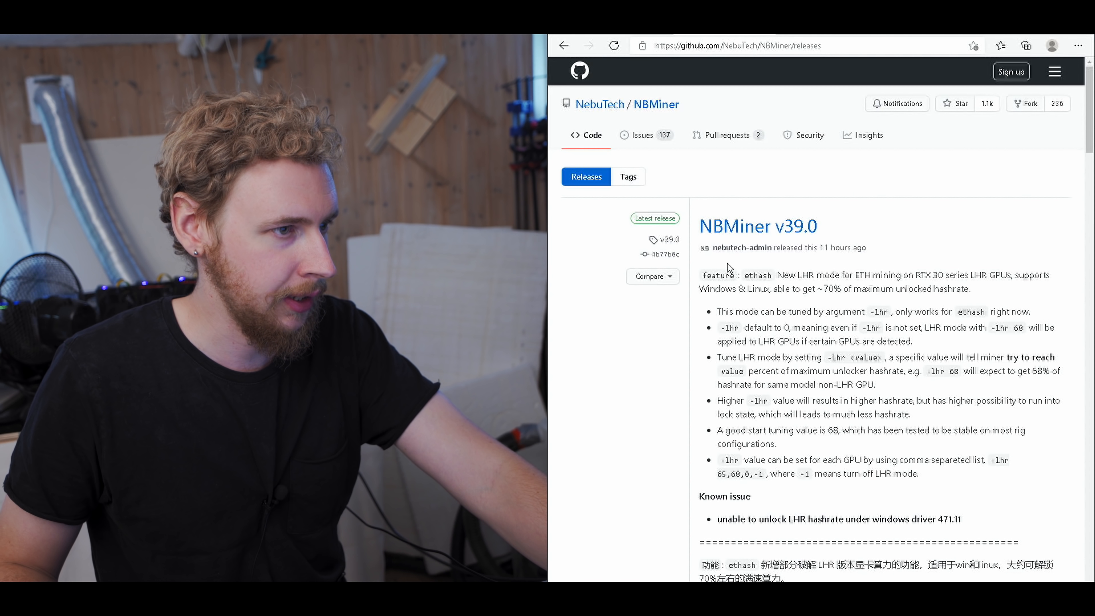
{"action": "mouse_move", "coordinate": [706, 235]}
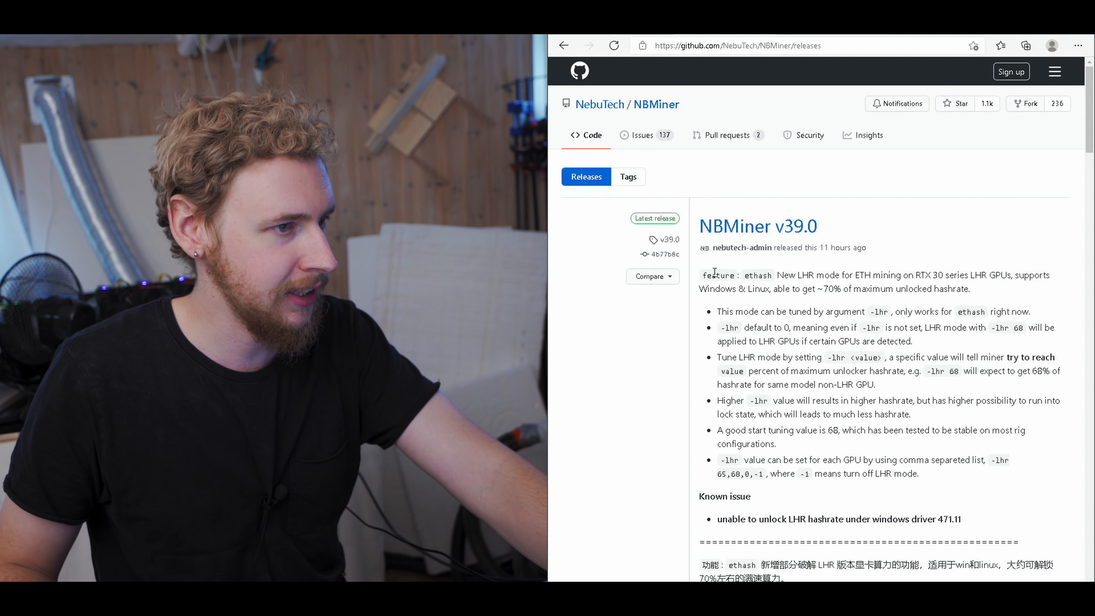
{"action": "double_click", "coordinate": [784, 274]}
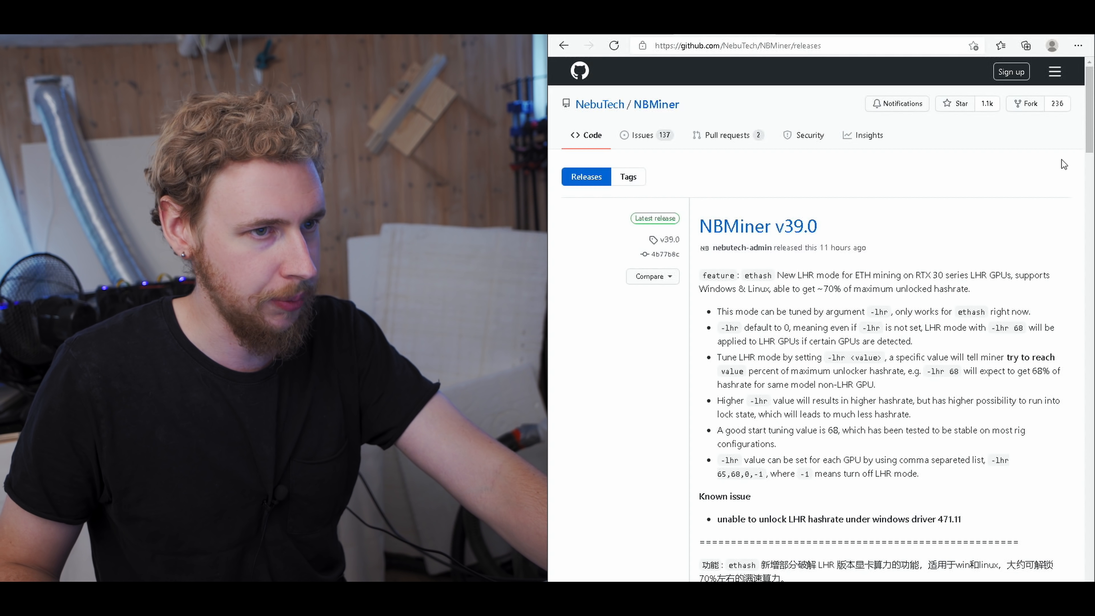
{"action": "scroll", "scroll_direction": "down", "scroll_amount": 3}
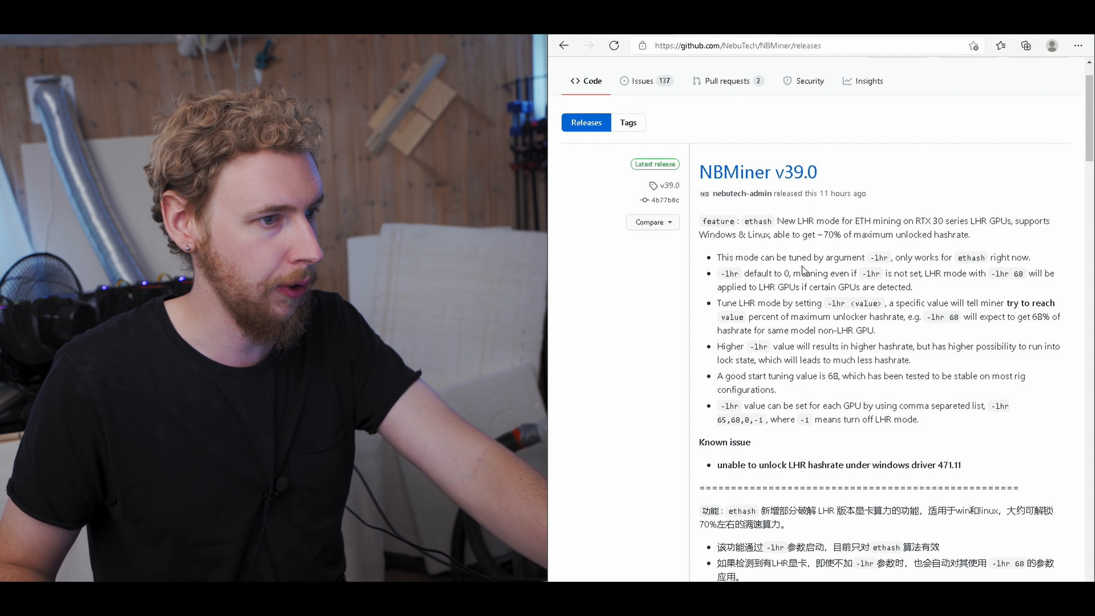
{"action": "mouse_move", "coordinate": [802, 258]}
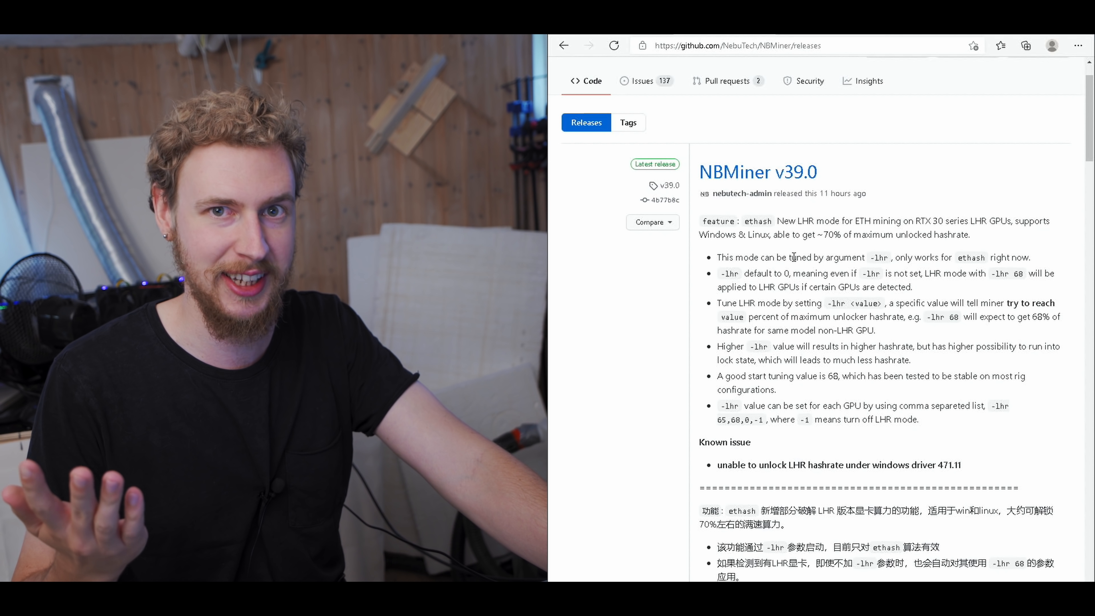
{"action": "mouse_move", "coordinate": [793, 257]}
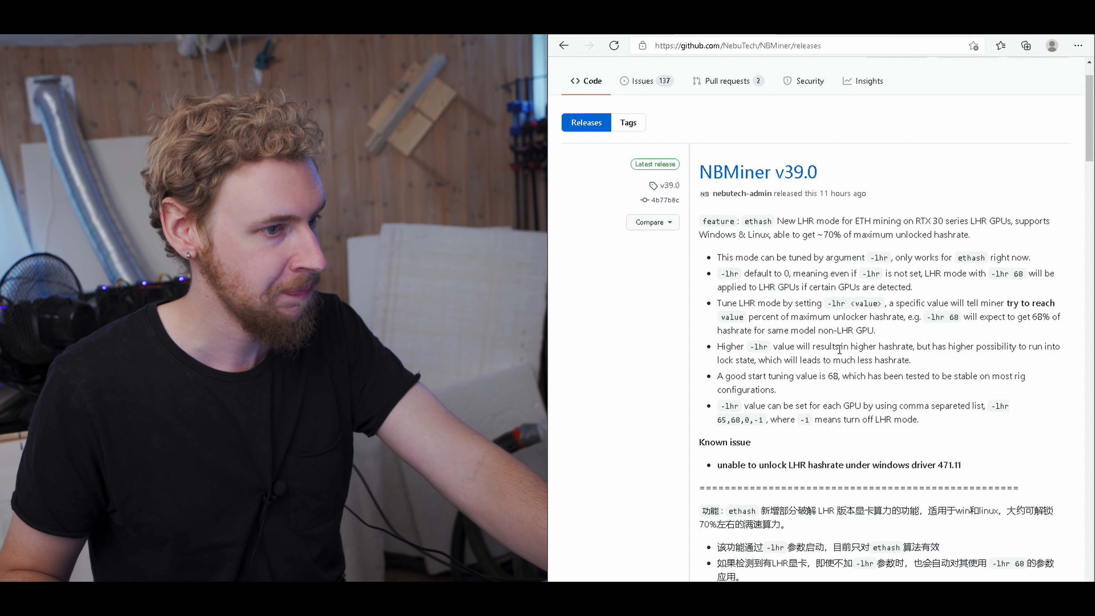
{"action": "mouse_move", "coordinate": [850, 283]}
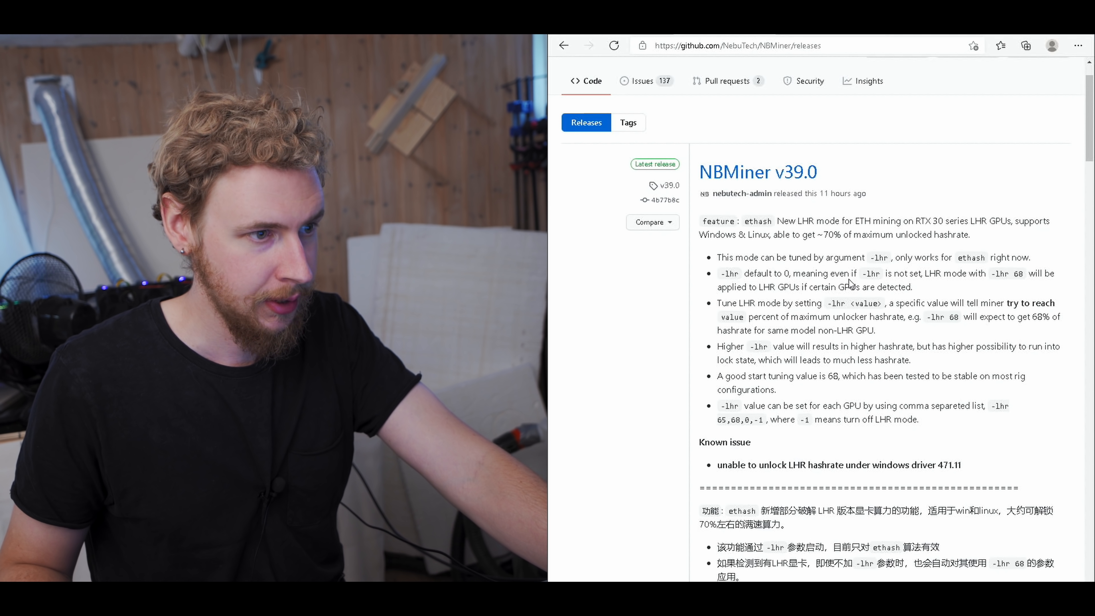
{"action": "mouse_move", "coordinate": [851, 364]}
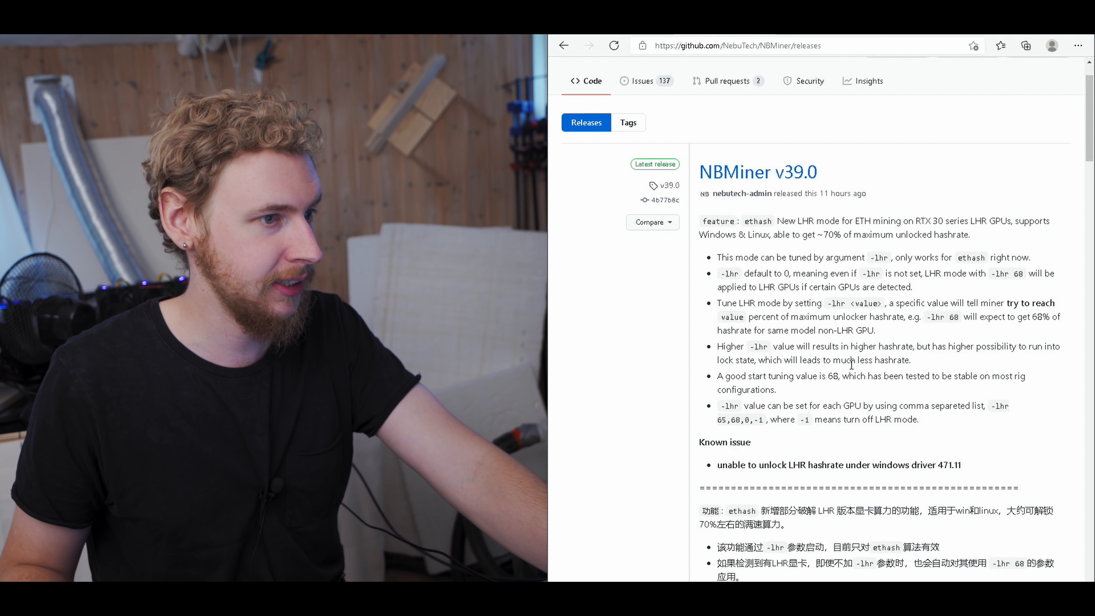
{"action": "mouse_move", "coordinate": [842, 364]}
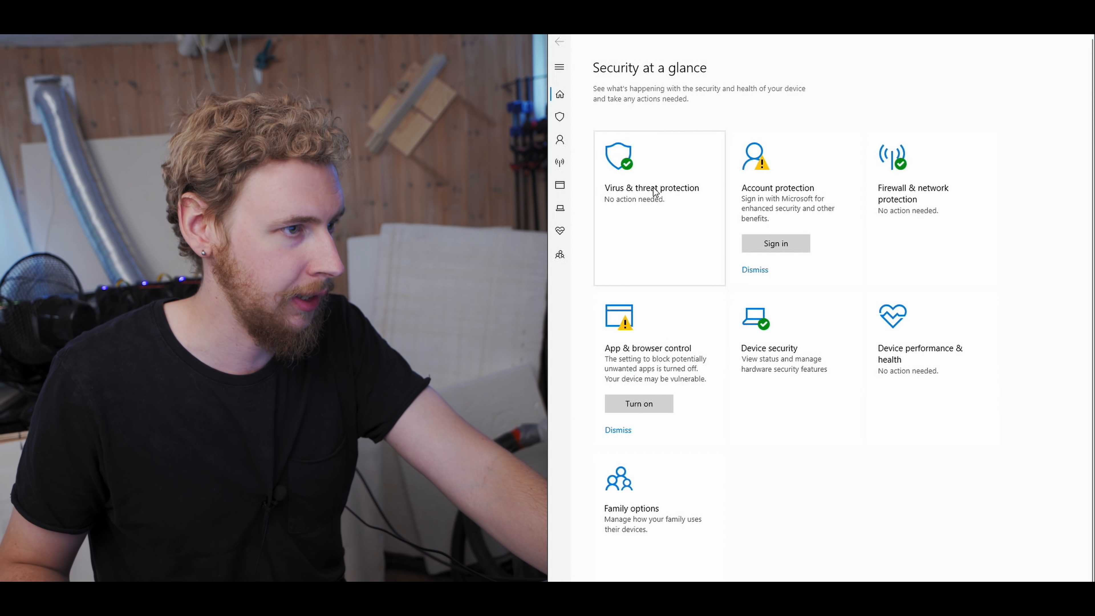
{"action": "mouse_move", "coordinate": [629, 194]}
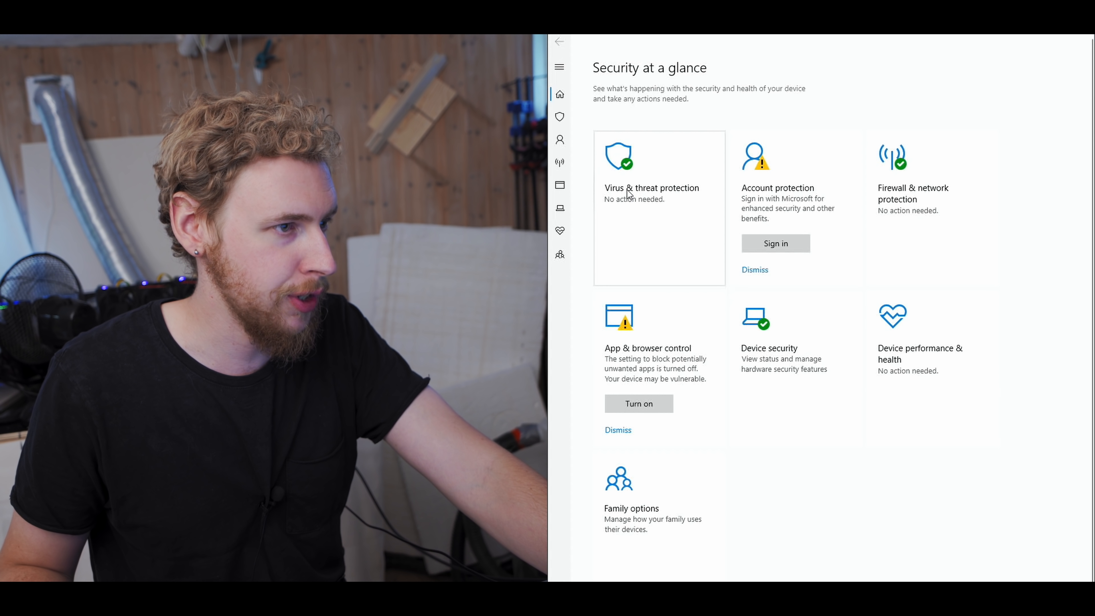
Step: Reach the antivirus exclusions list via Virus & threat protection and start a new exclusion
{"action": "left_click", "coordinate": [651, 187]}
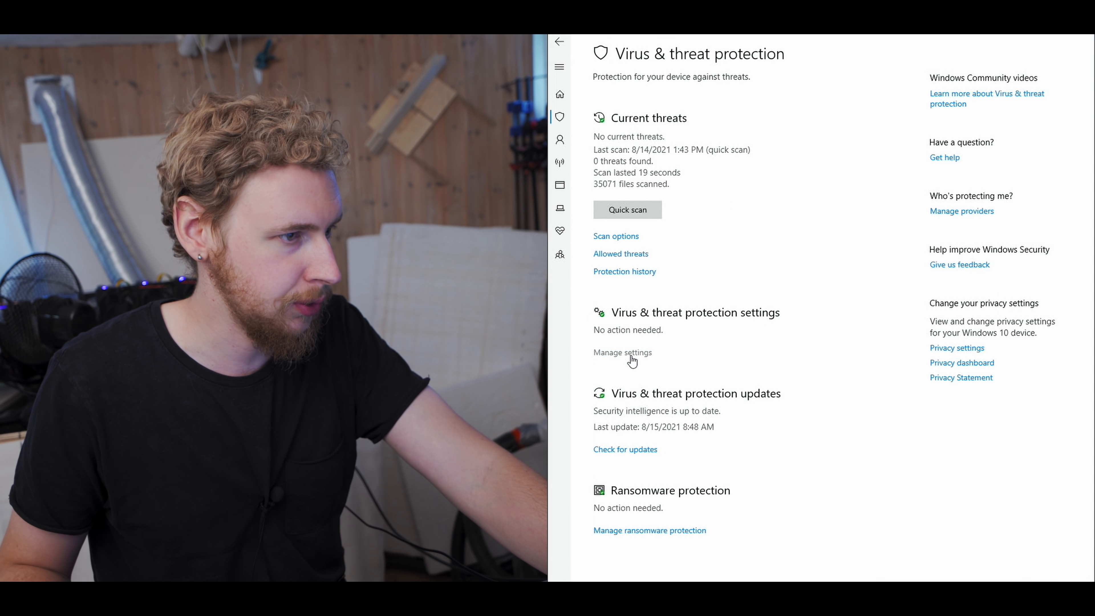
{"action": "left_click", "coordinate": [622, 352]}
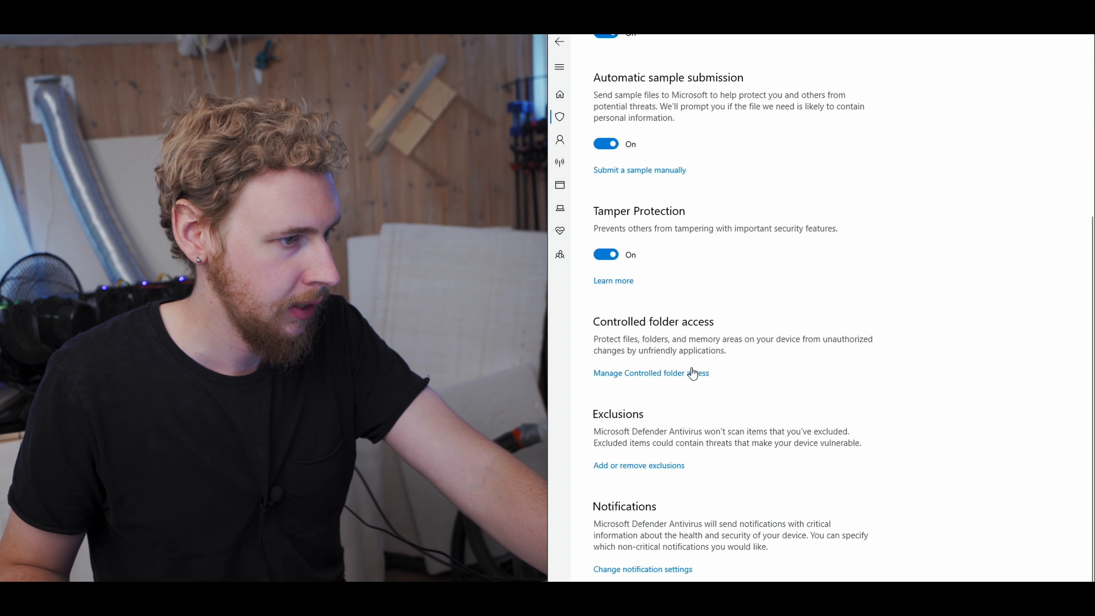
{"action": "mouse_move", "coordinate": [639, 423]}
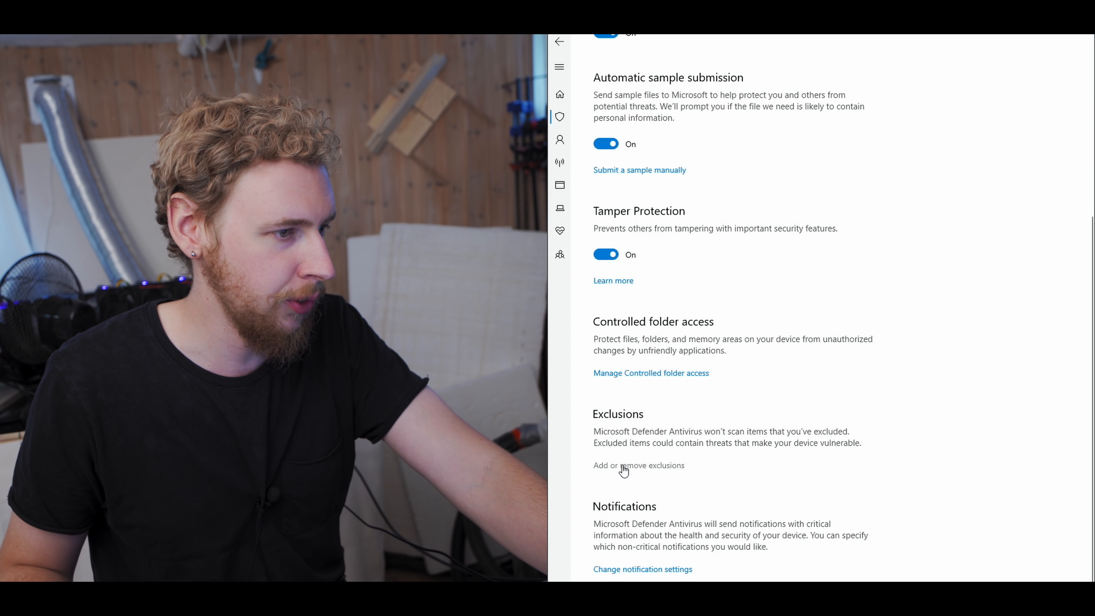
{"action": "left_click", "coordinate": [639, 466]}
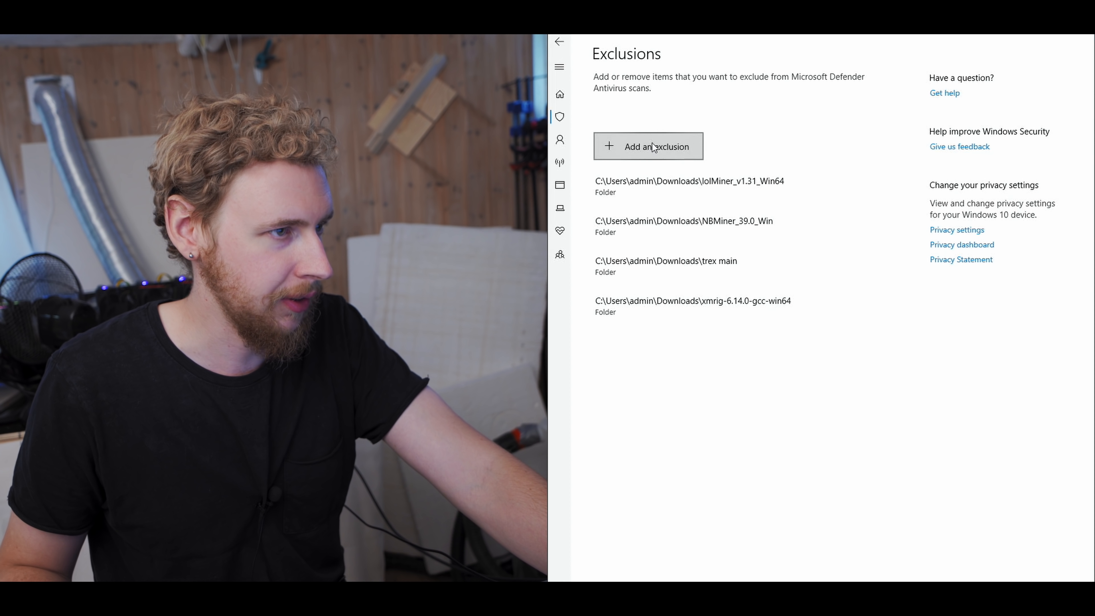
{"action": "left_click", "coordinate": [648, 146]}
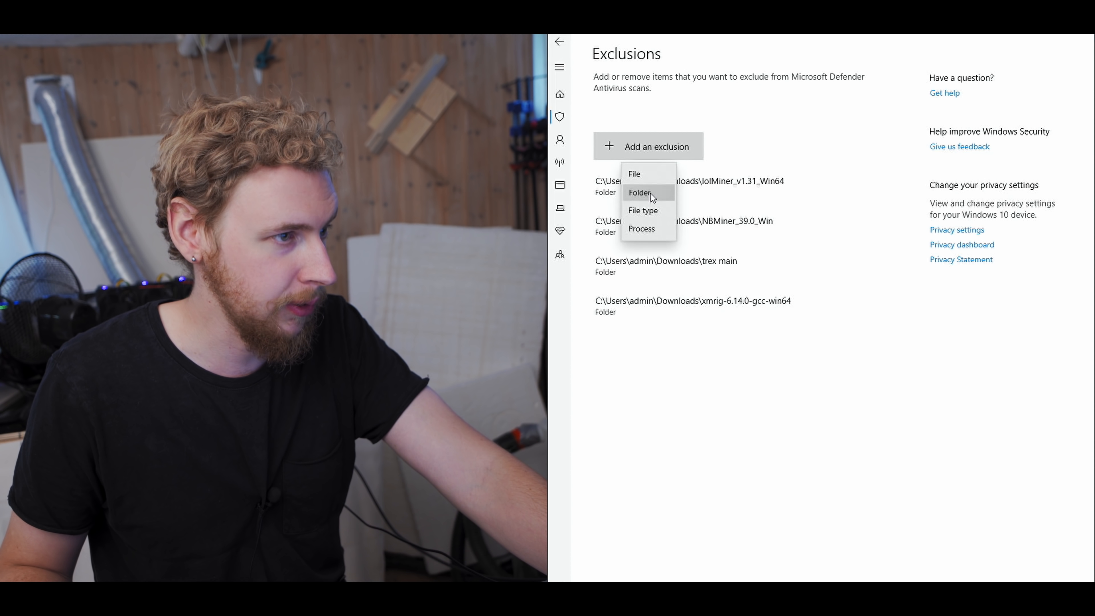
Step: Create a 'nbminer' folder in Downloads and select it as a folder exclusion
{"action": "left_click", "coordinate": [640, 192]}
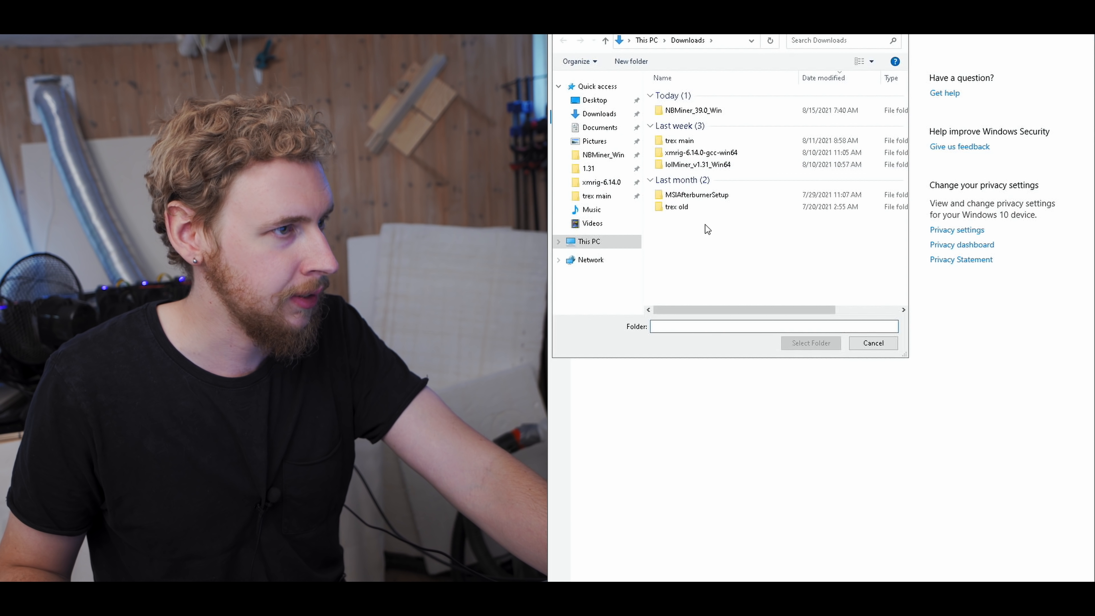
{"action": "right_click", "coordinate": [706, 229]}
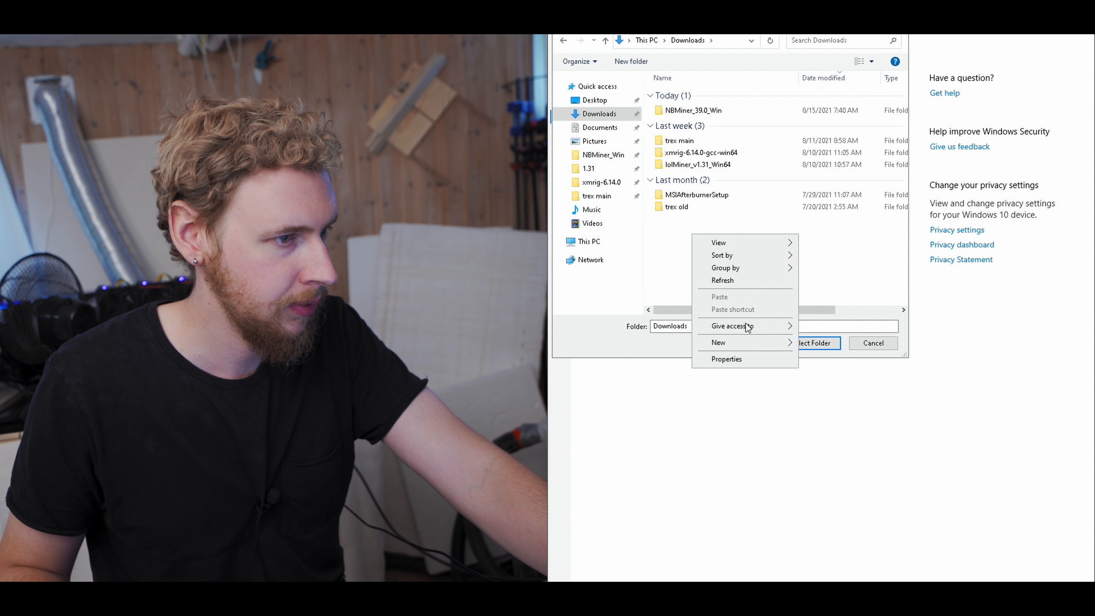
{"action": "left_click", "coordinate": [718, 342]}
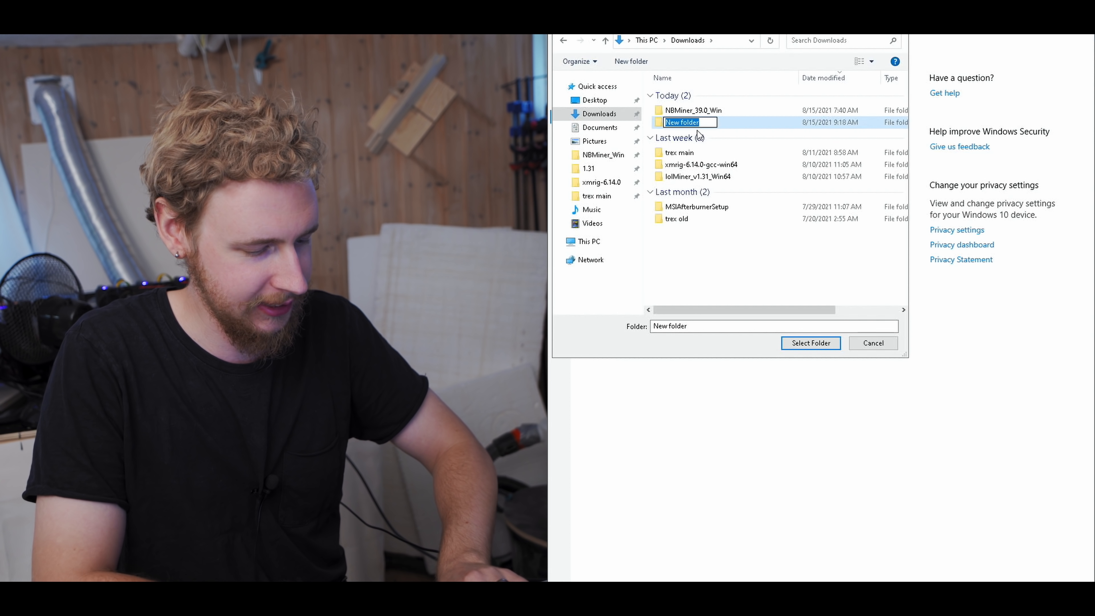
{"action": "type", "text": "nbminer"}
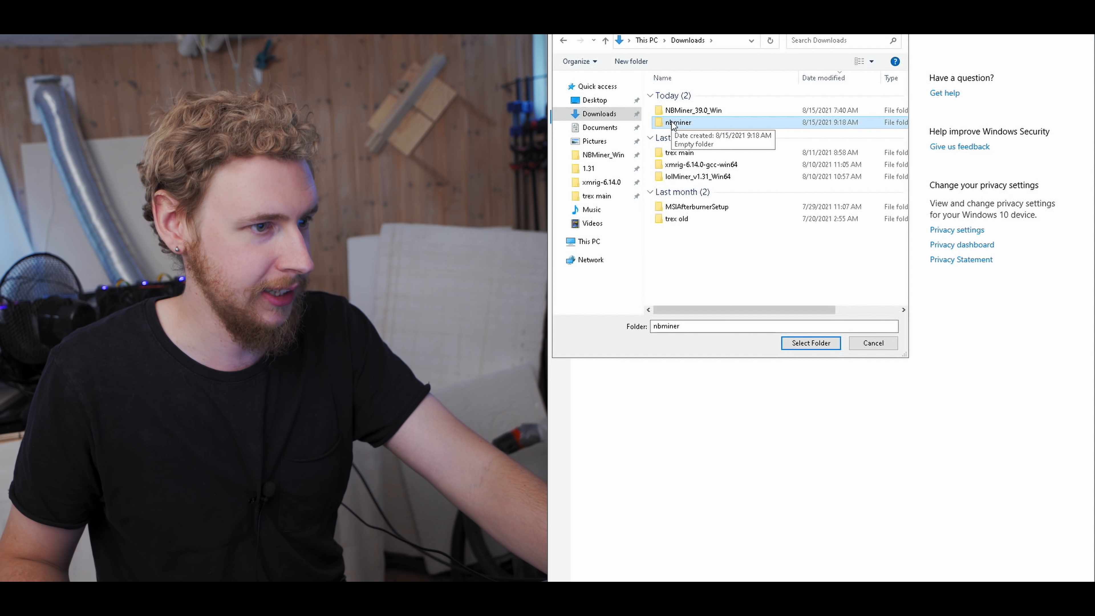
{"action": "left_click", "coordinate": [810, 343]}
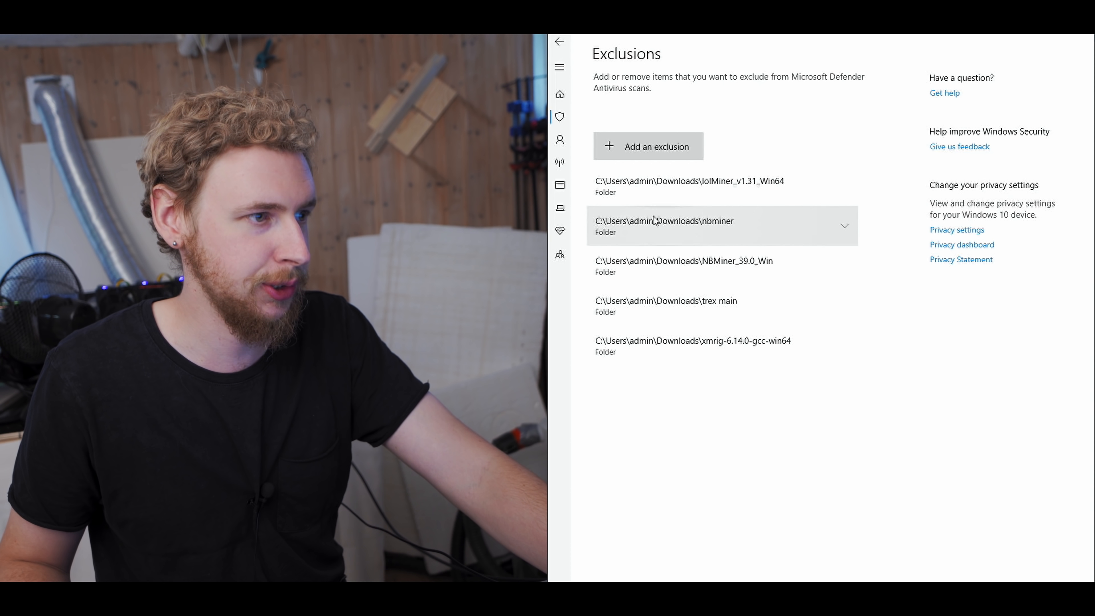
{"action": "mouse_move", "coordinate": [741, 235]}
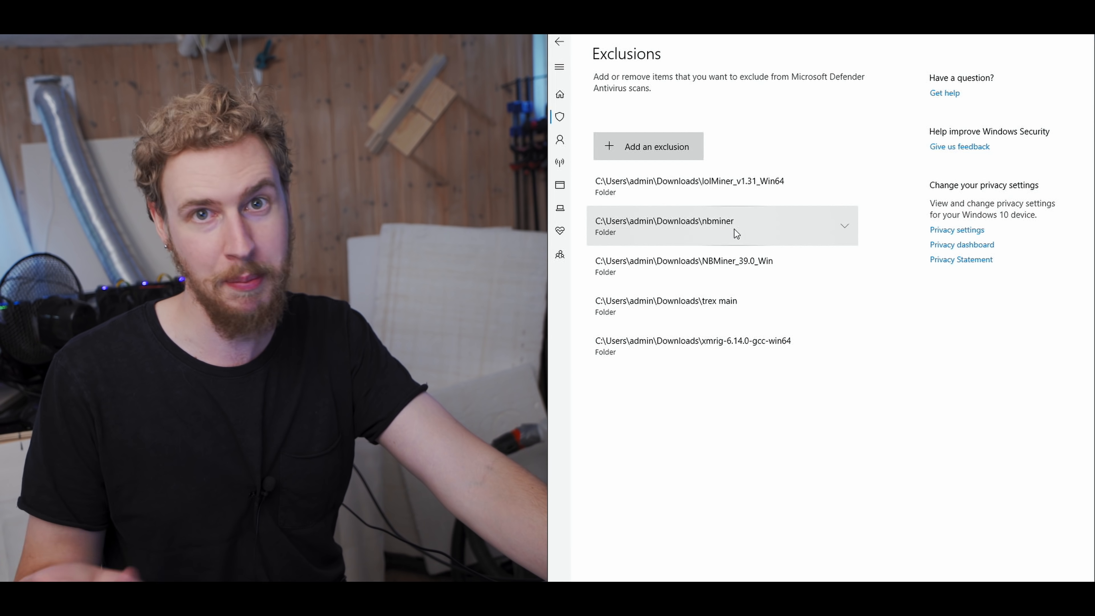
{"action": "mouse_move", "coordinate": [721, 218]}
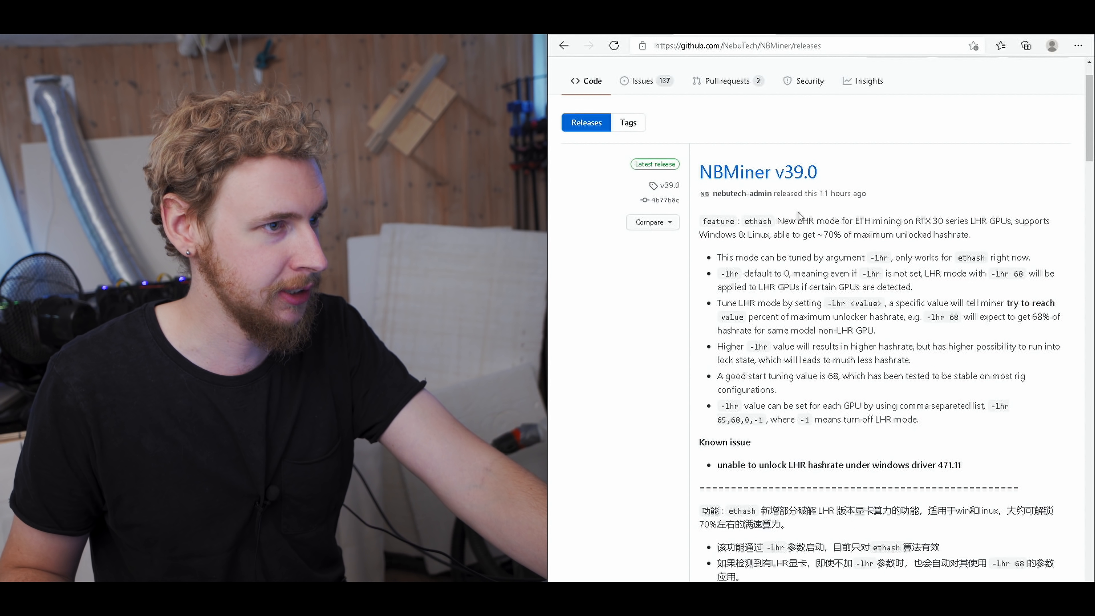
Step: Save NBMiner_39.0_Win.zip from the release Assets into Downloads\nbminer
{"action": "scroll", "scroll_direction": "down", "scroll_amount": 3}
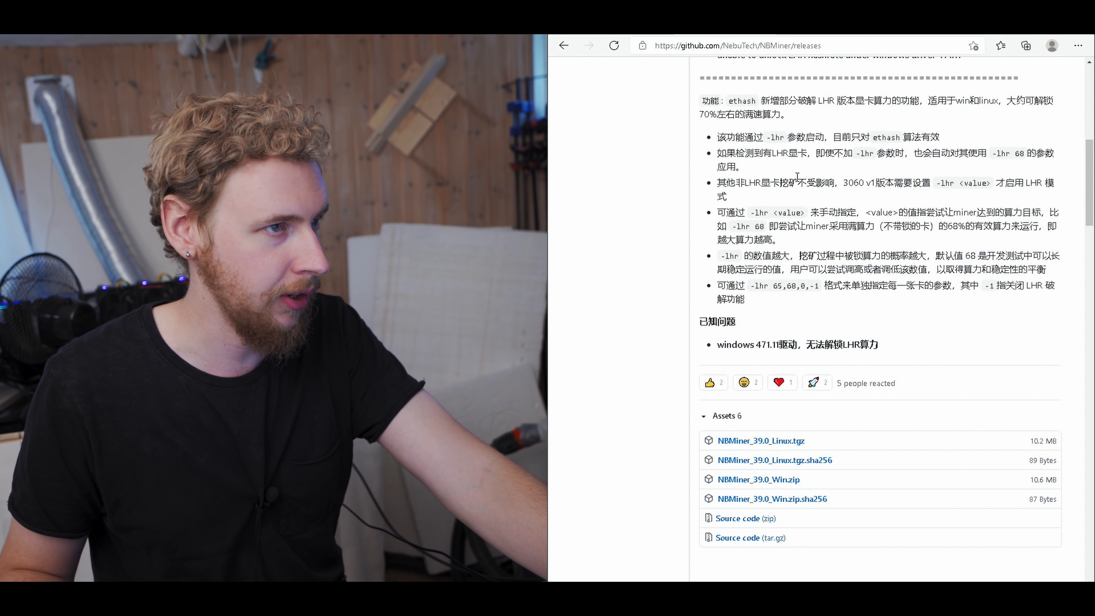
{"action": "mouse_move", "coordinate": [861, 247]}
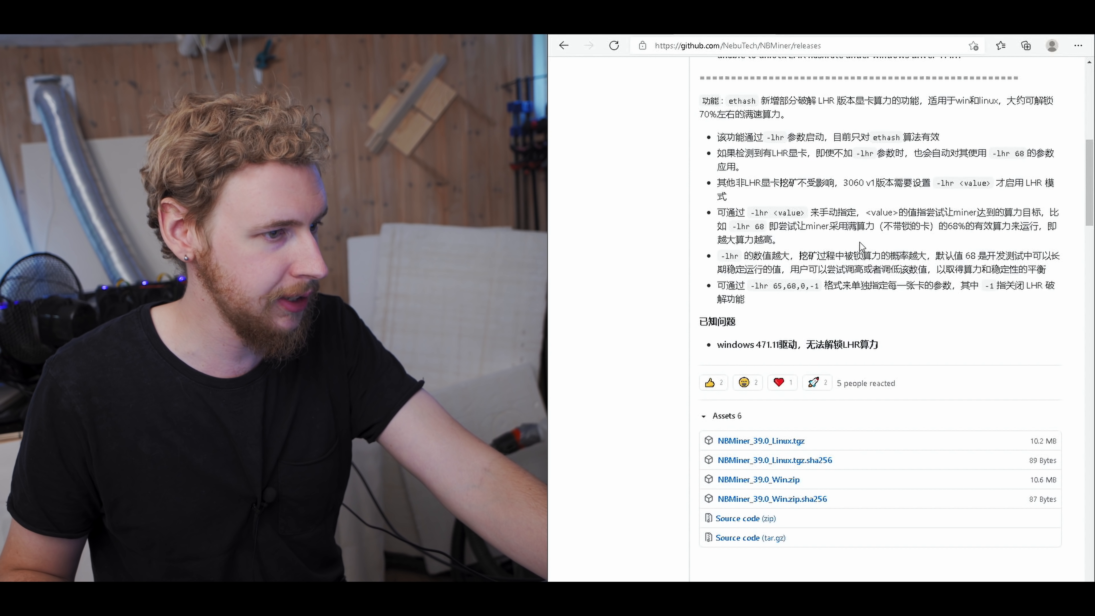
{"action": "scroll", "scroll_direction": "down", "scroll_amount": 3}
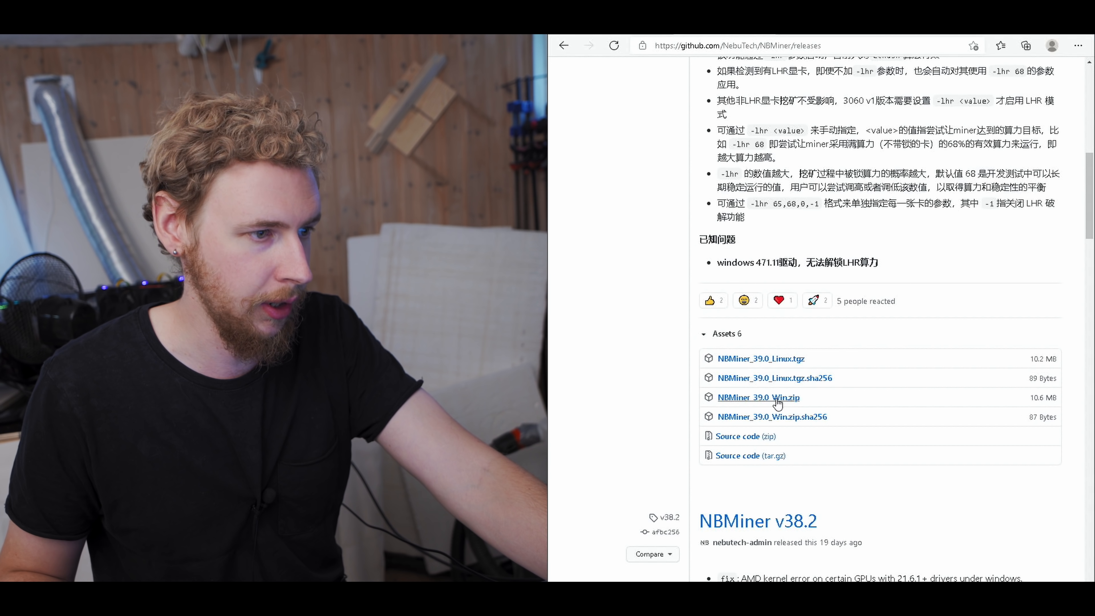
{"action": "right_click", "coordinate": [758, 397]}
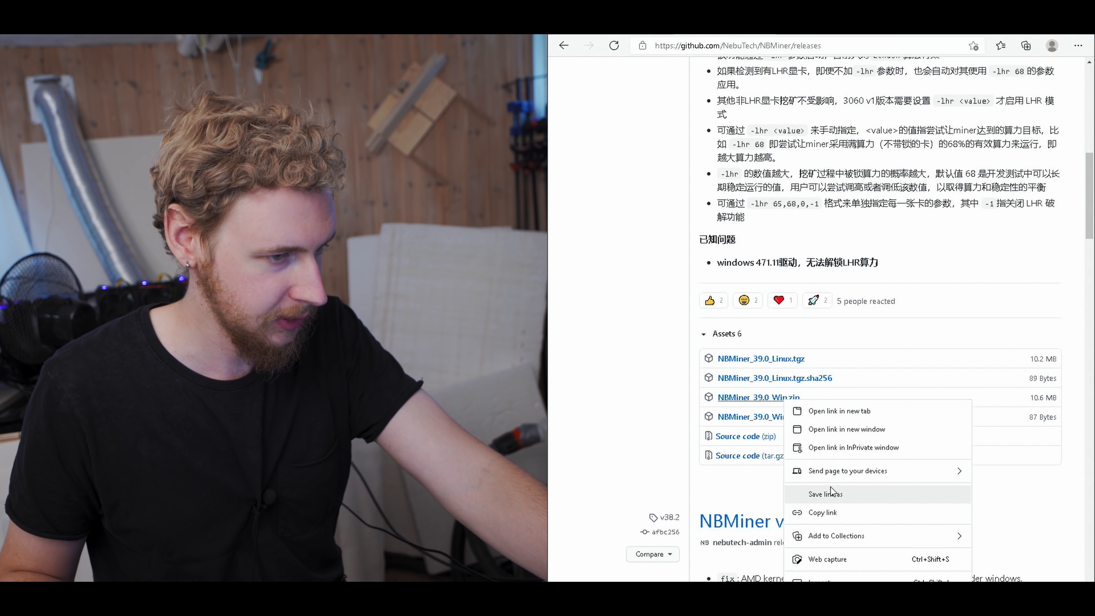
{"action": "left_click", "coordinate": [825, 494]}
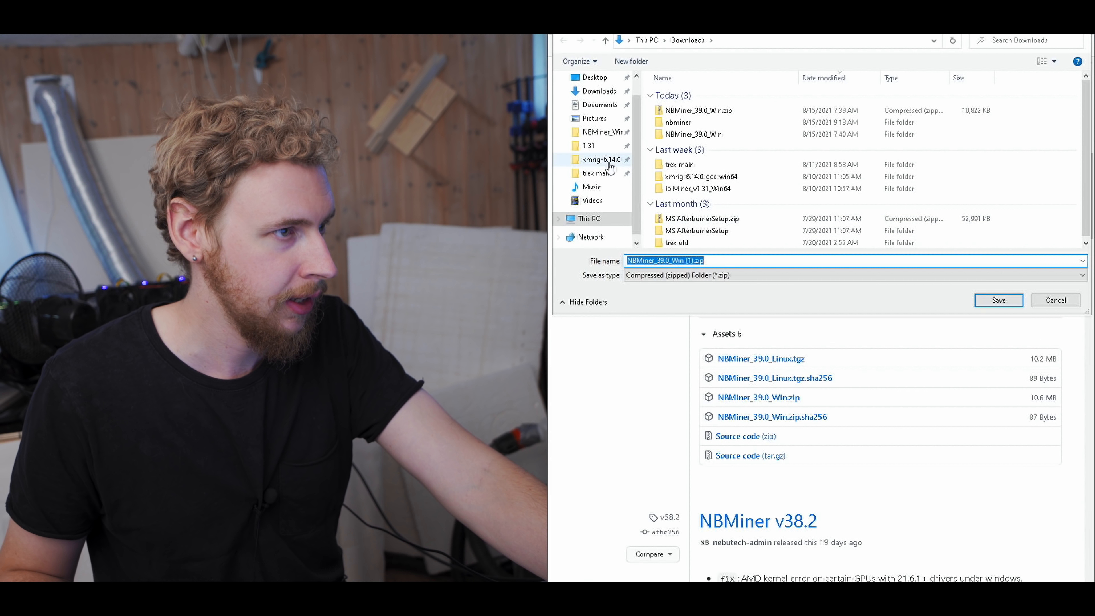
{"action": "left_click", "coordinate": [677, 122]}
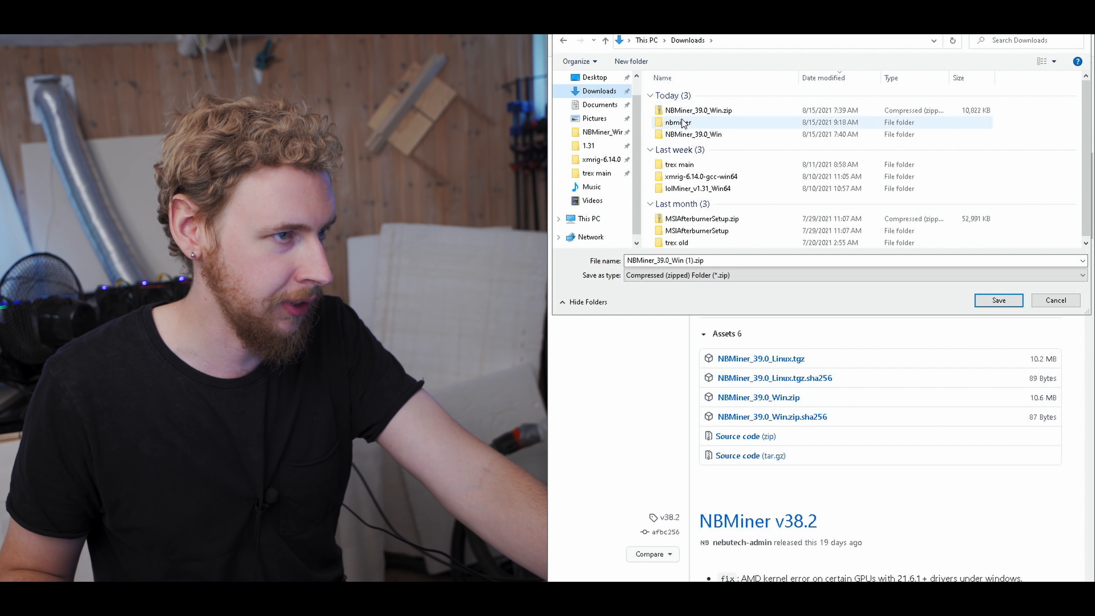
{"action": "double_click", "coordinate": [678, 122]}
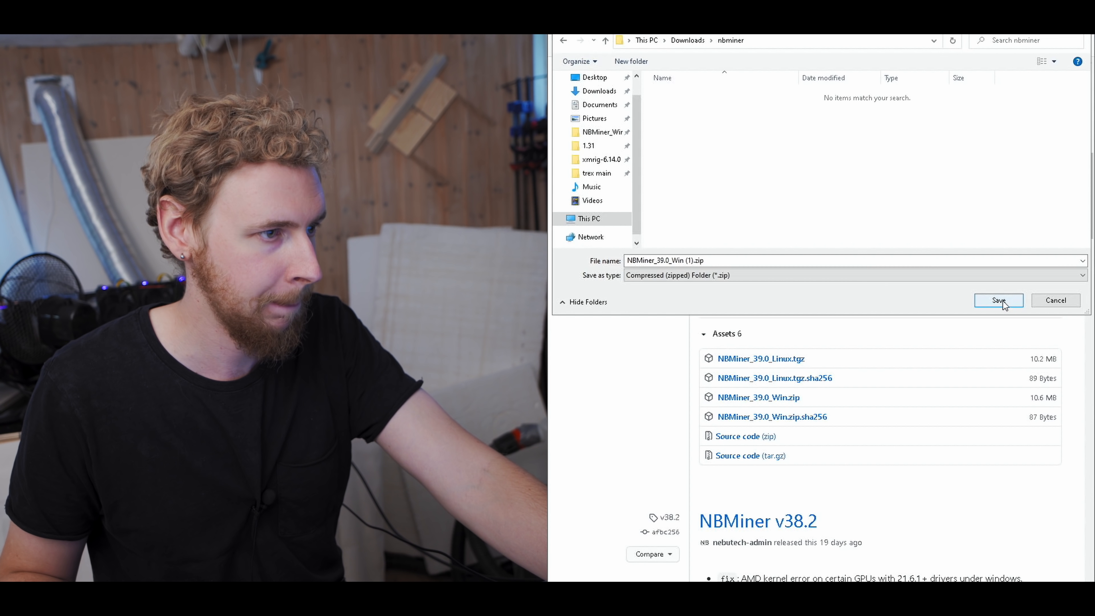
{"action": "left_click", "coordinate": [998, 301]}
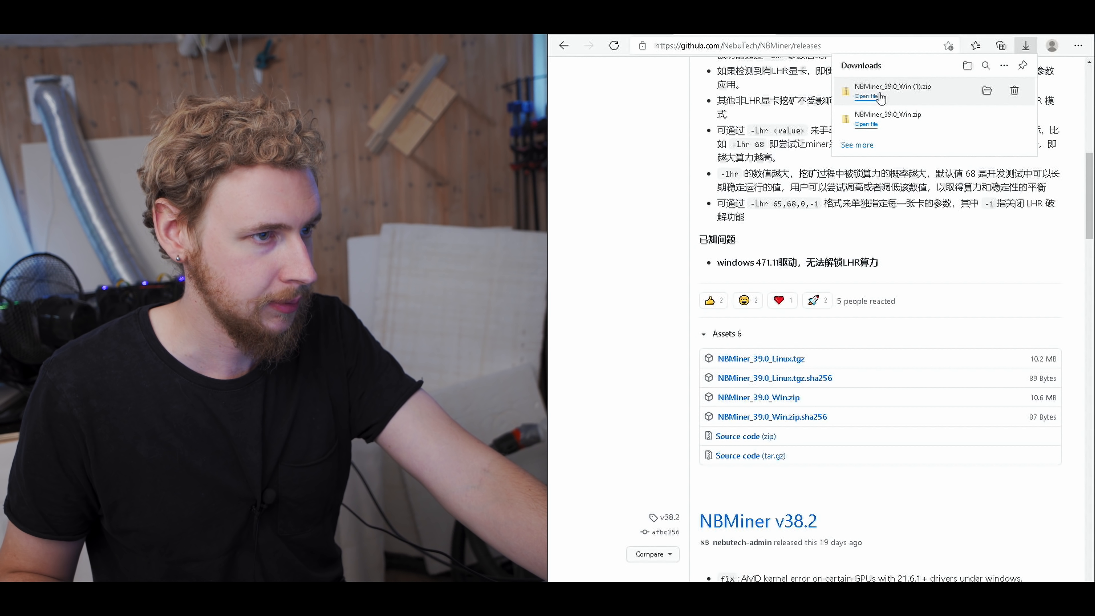
Step: Extract the downloaded NBMiner zip and enter the NBMiner_Win folder with nbminer.exe
{"action": "left_click", "coordinate": [866, 97]}
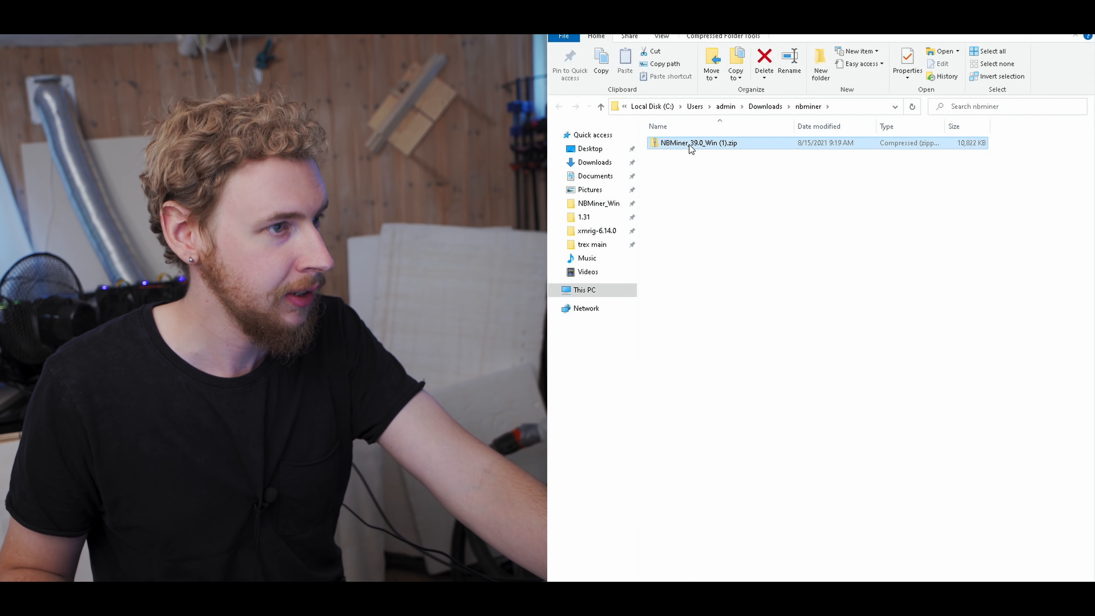
{"action": "right_click", "coordinate": [697, 143]}
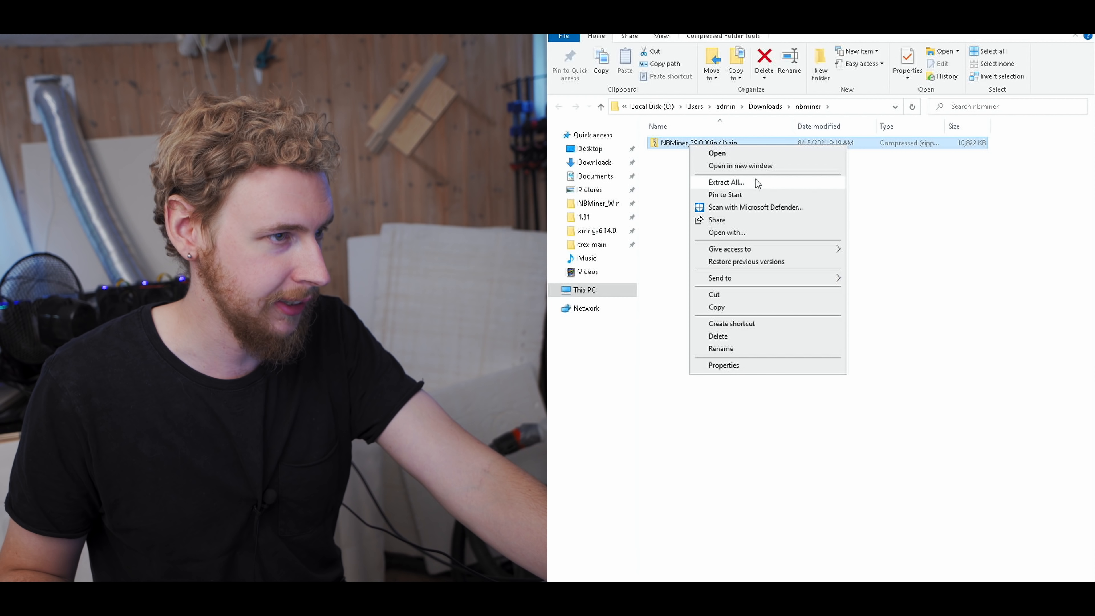
{"action": "left_click", "coordinate": [727, 183]}
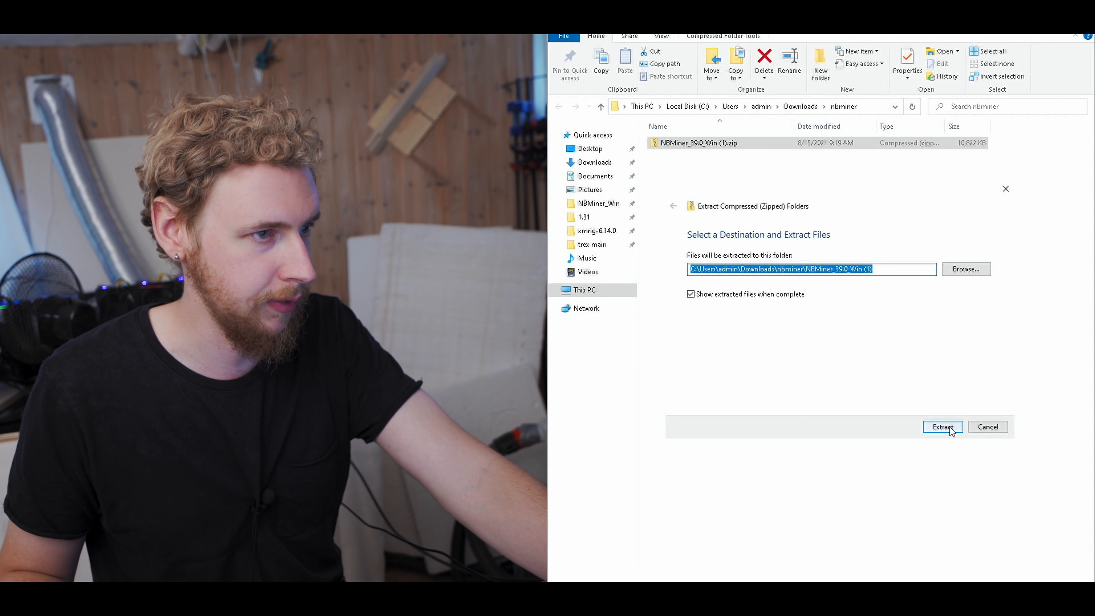
{"action": "left_click", "coordinate": [942, 427]}
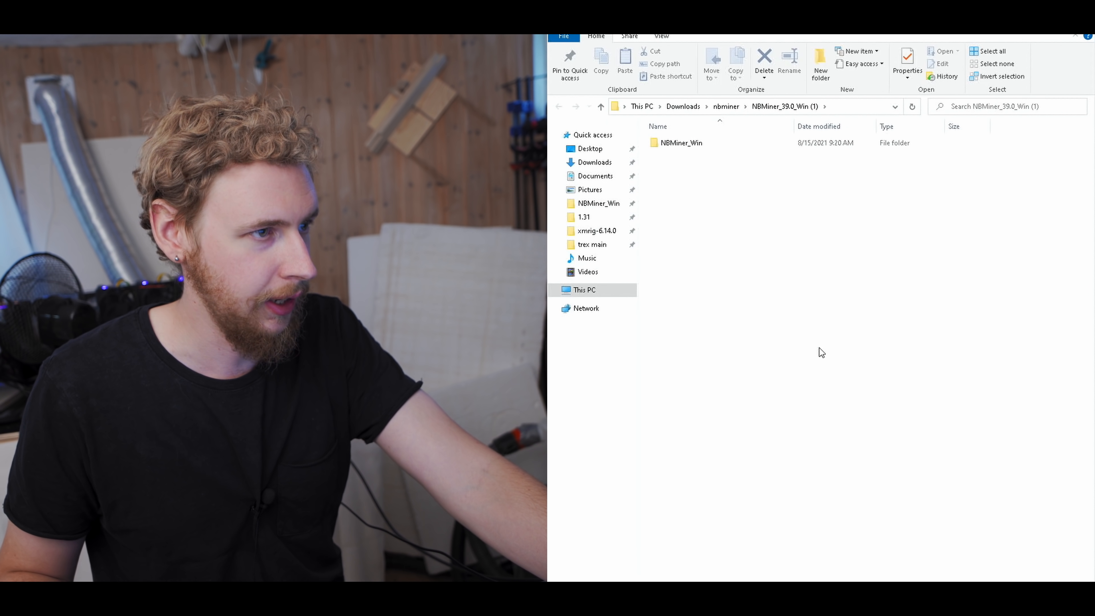
{"action": "double_click", "coordinate": [682, 143]}
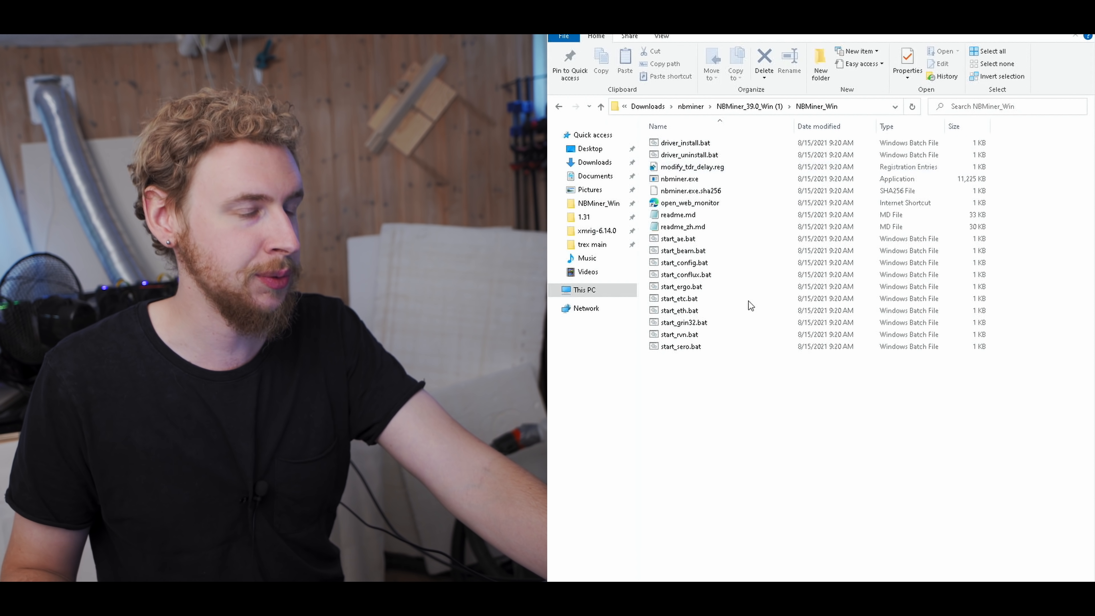
{"action": "mouse_move", "coordinate": [765, 382]}
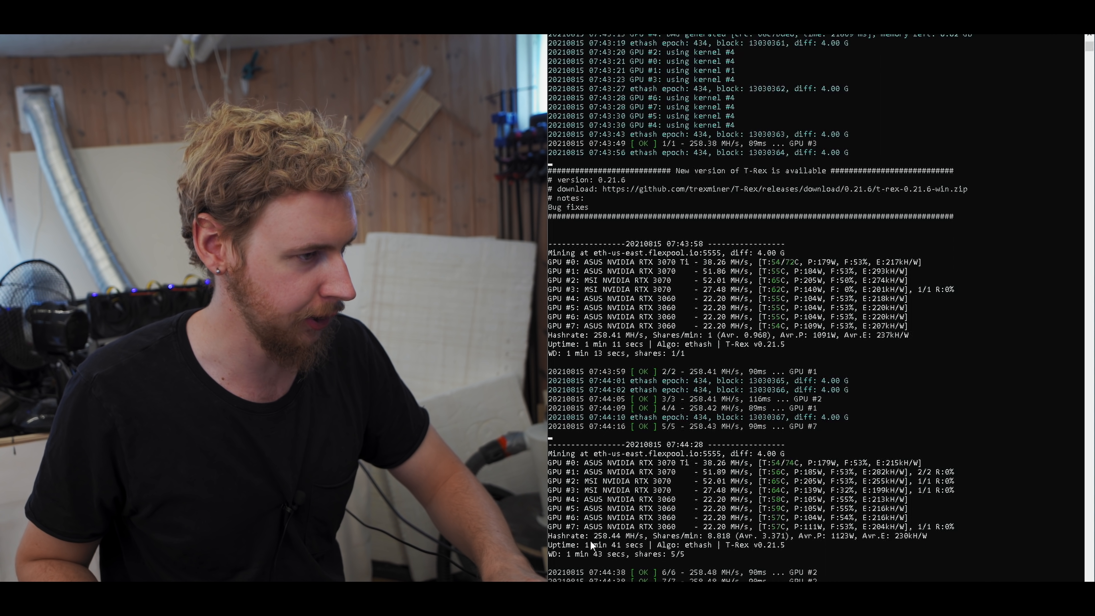
{"action": "mouse_move", "coordinate": [620, 544]}
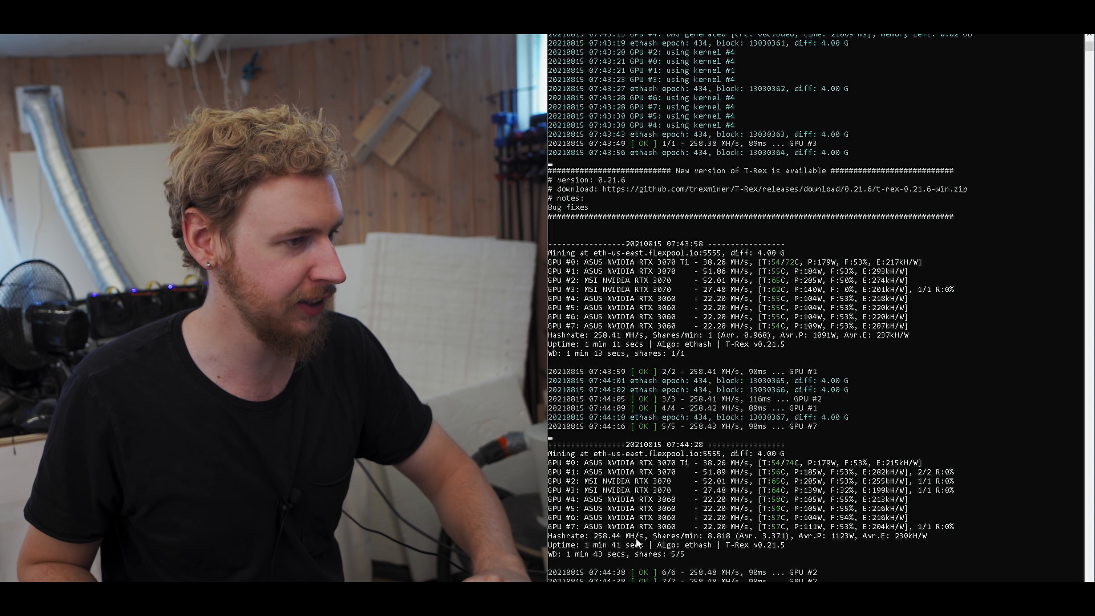
Step: Review the T-Rex console's limited hashrates around 258 MH/s total
{"action": "scroll", "scroll_direction": "down", "scroll_amount": 3}
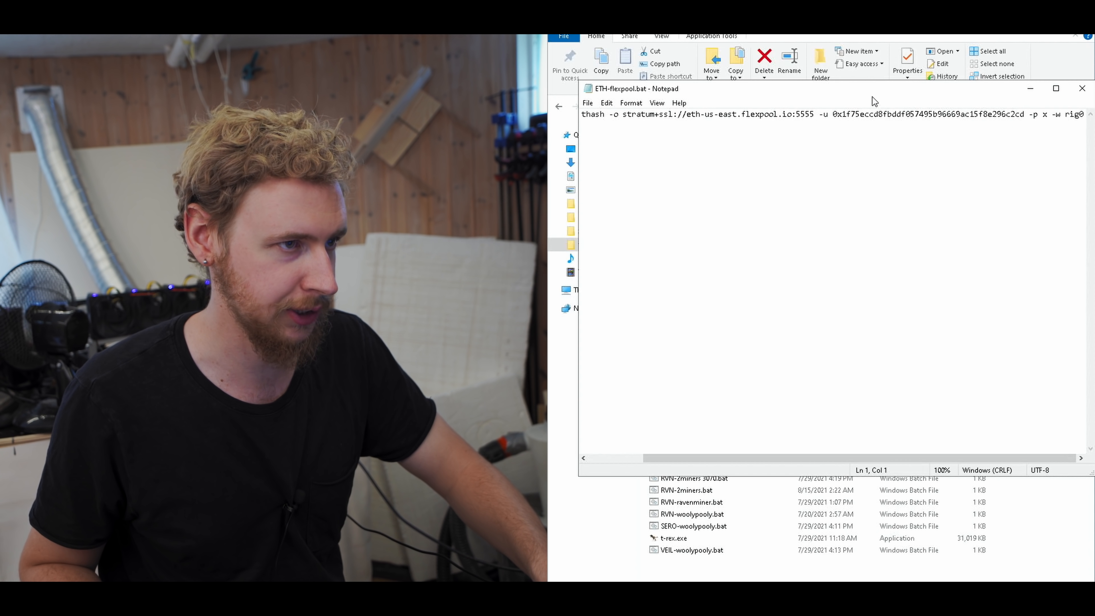
Step: Launch T-Rex from ETH-flexpool.bat, now reporting about 304 MH/s total
{"action": "right_click", "coordinate": [685, 322]}
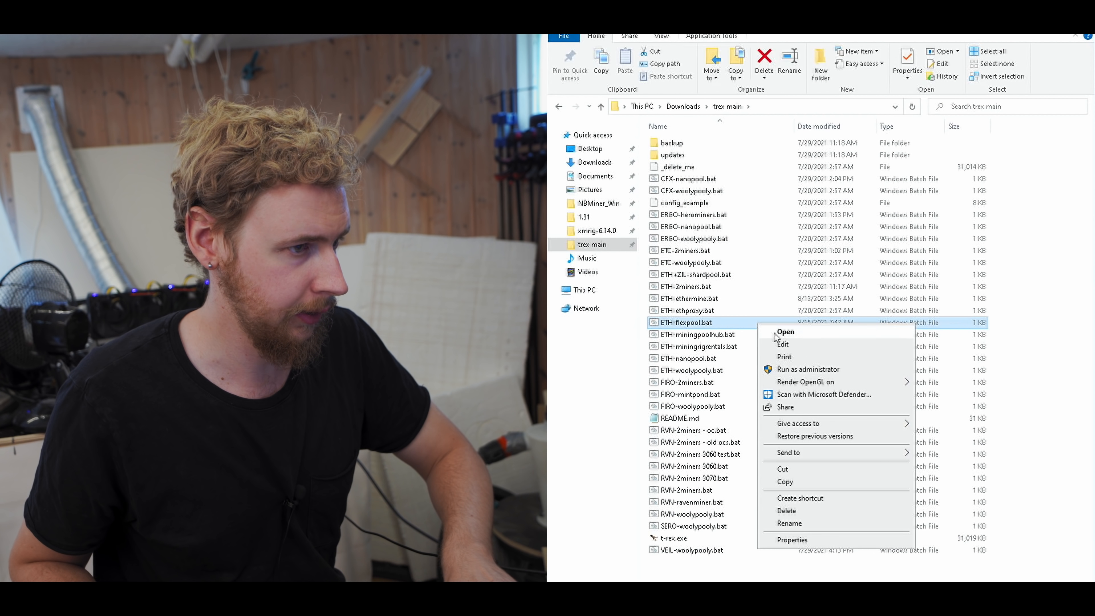
{"action": "left_click", "coordinate": [785, 332]}
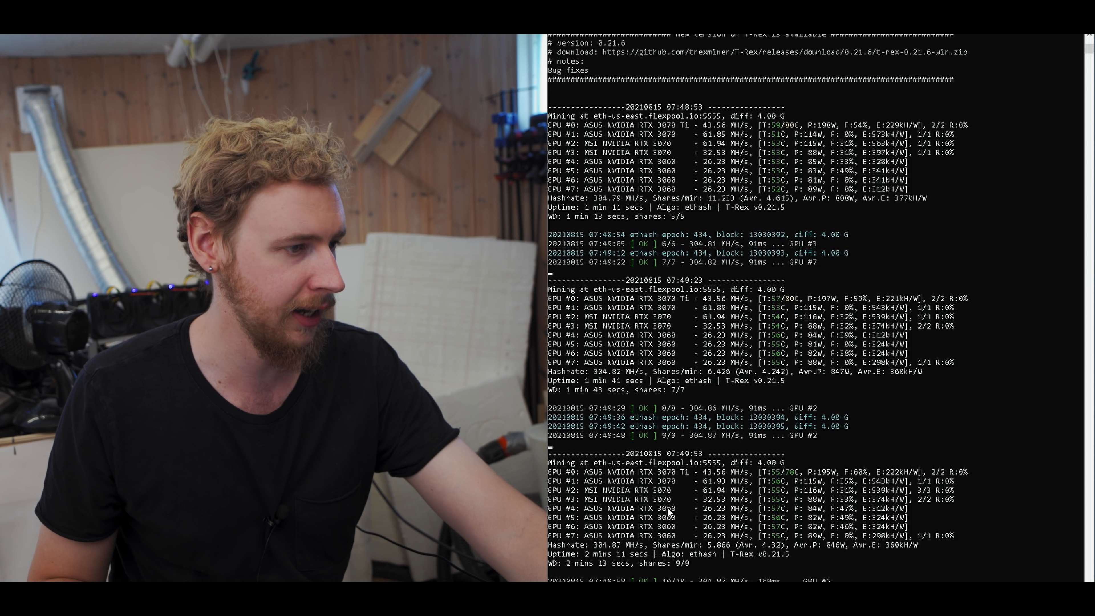
{"action": "mouse_move", "coordinate": [726, 535]}
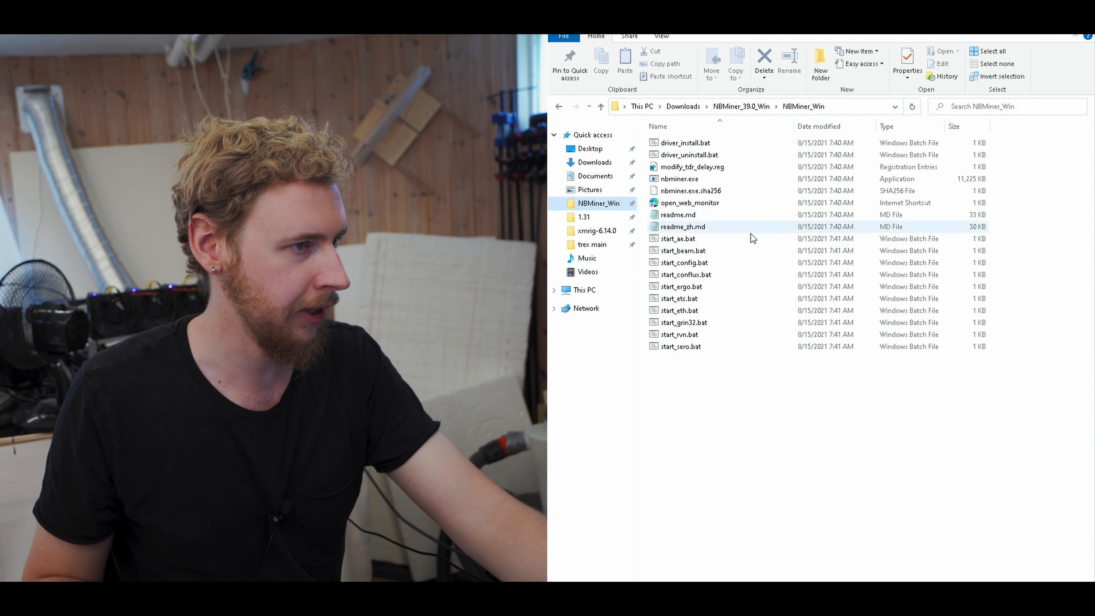
Step: Run start_eth.bat and read NBMiner's summary table at roughly 275 MH/s total
{"action": "left_click", "coordinate": [679, 311]}
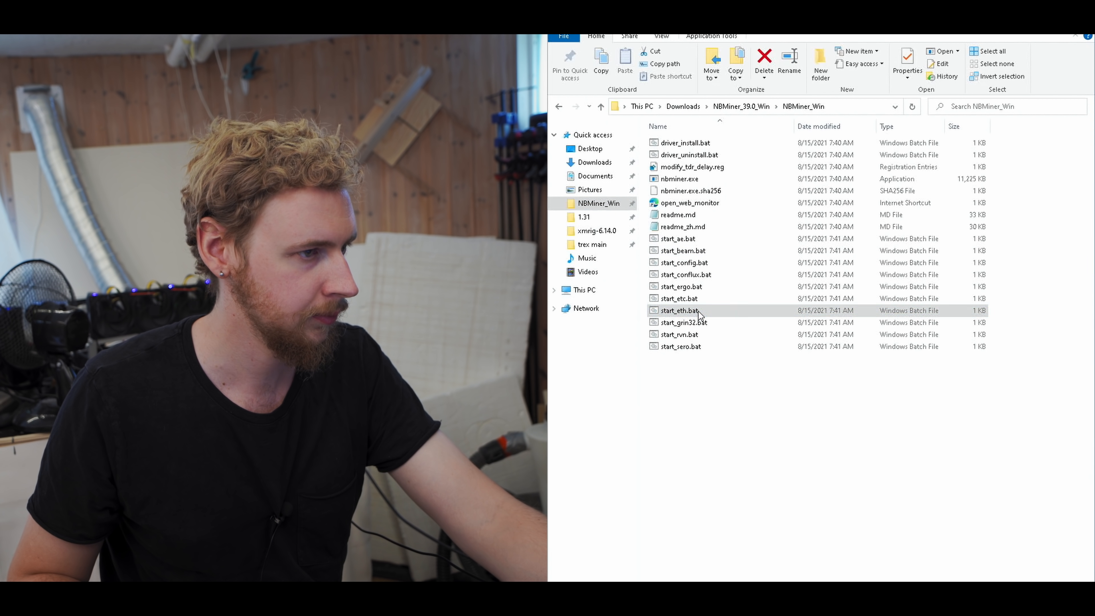
{"action": "double_click", "coordinate": [679, 311]}
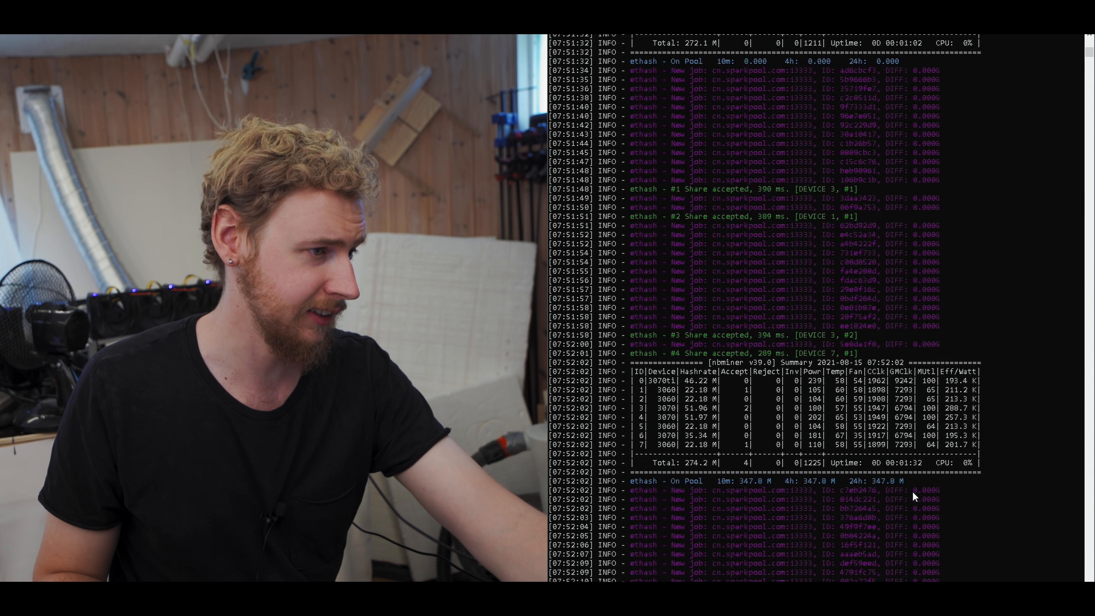
{"action": "mouse_move", "coordinate": [697, 395]}
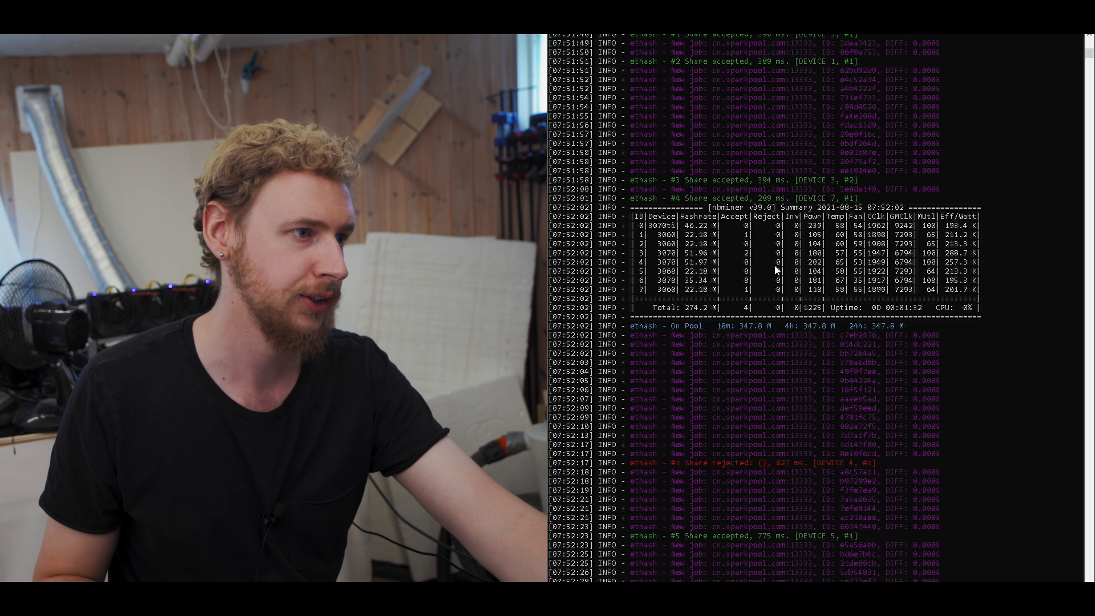
{"action": "scroll", "scroll_direction": "down", "scroll_amount": 3}
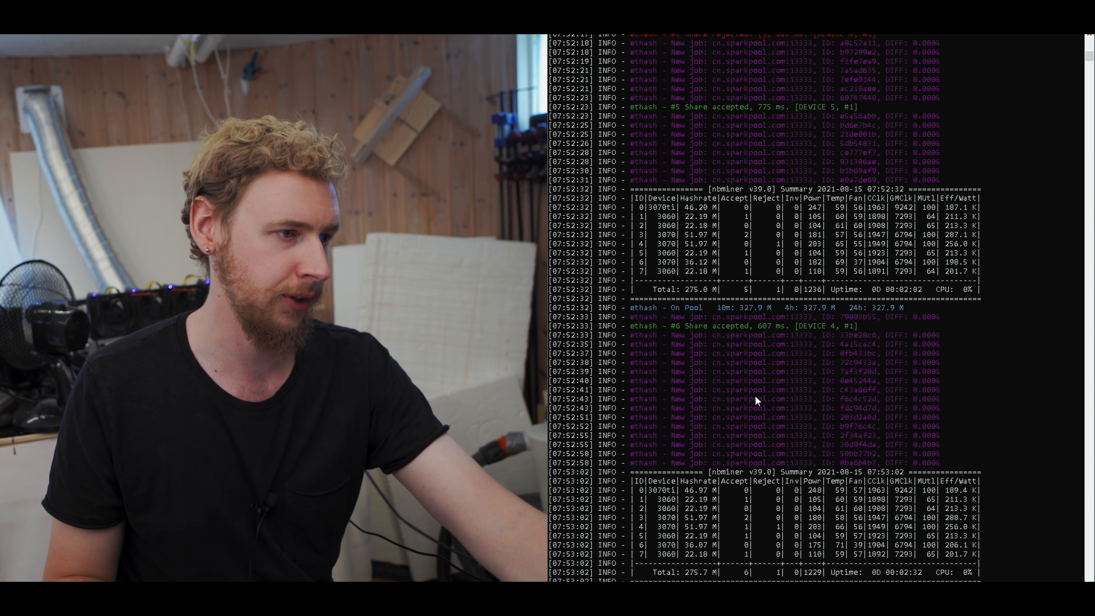
{"action": "scroll", "scroll_direction": "down", "scroll_amount": 3}
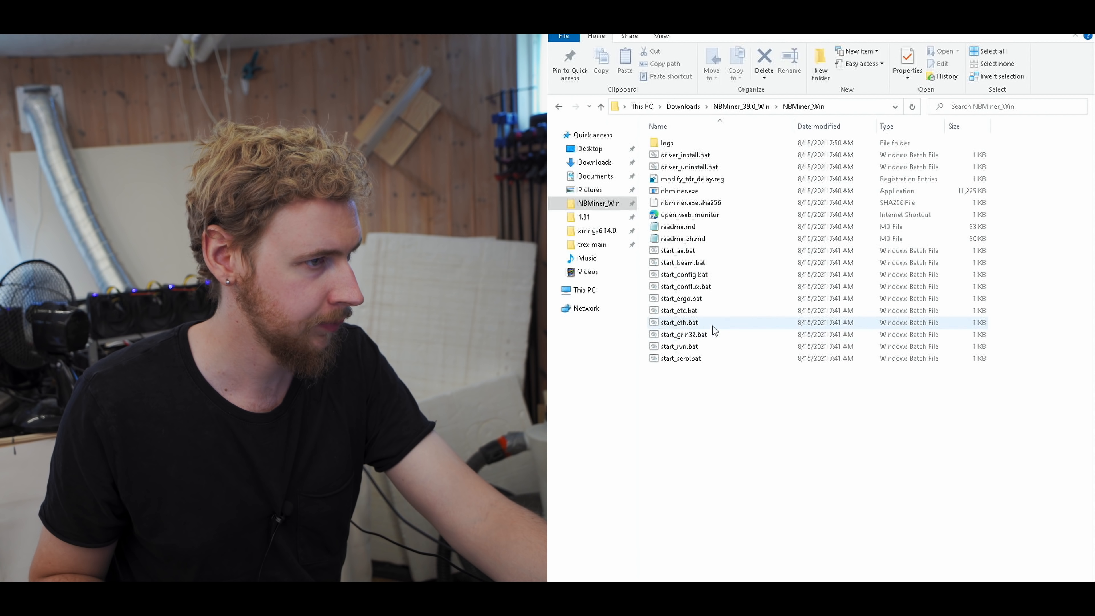
Step: Relaunch start_eth.bat for a fresh NBMiner ethash session
{"action": "double_click", "coordinate": [679, 321]}
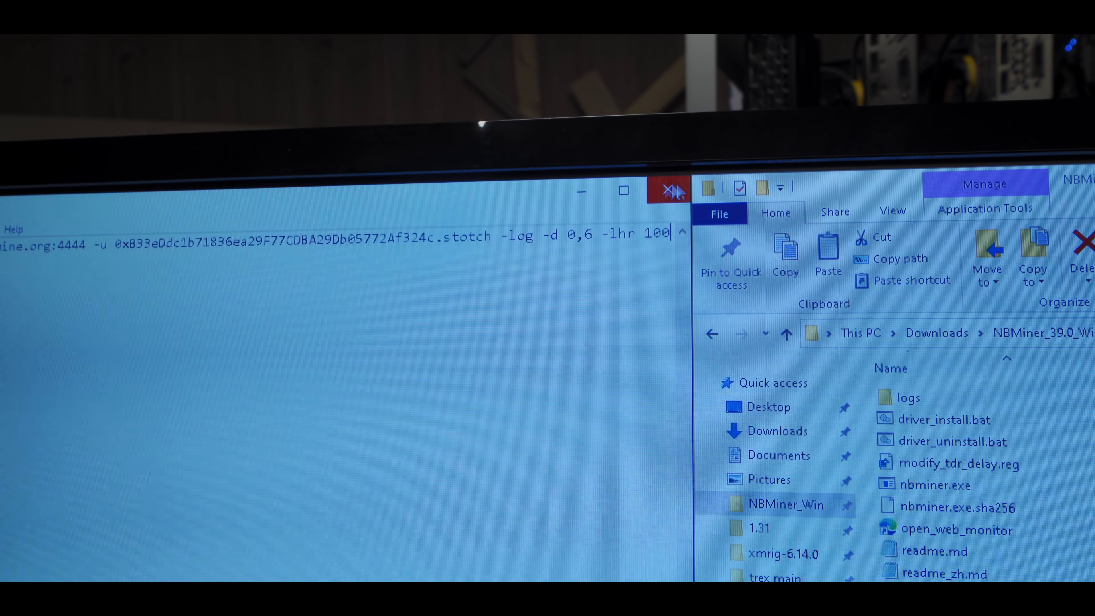
Step: Close start_eth.bat in Notepad, saving the launch line ending with -lhr 100
{"action": "left_click", "coordinate": [667, 190]}
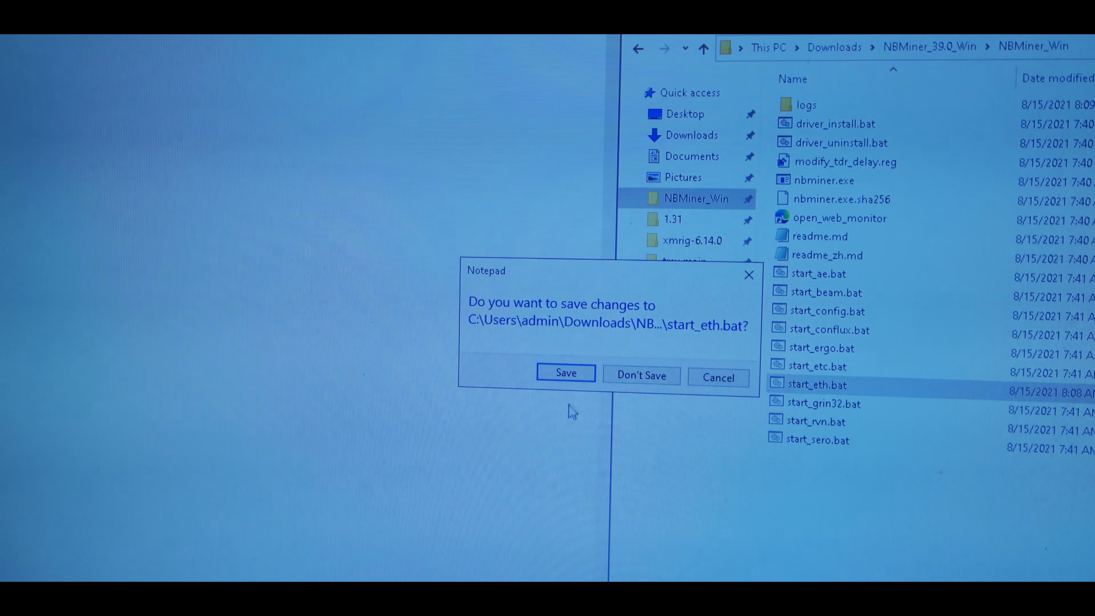
{"action": "left_click", "coordinate": [566, 372]}
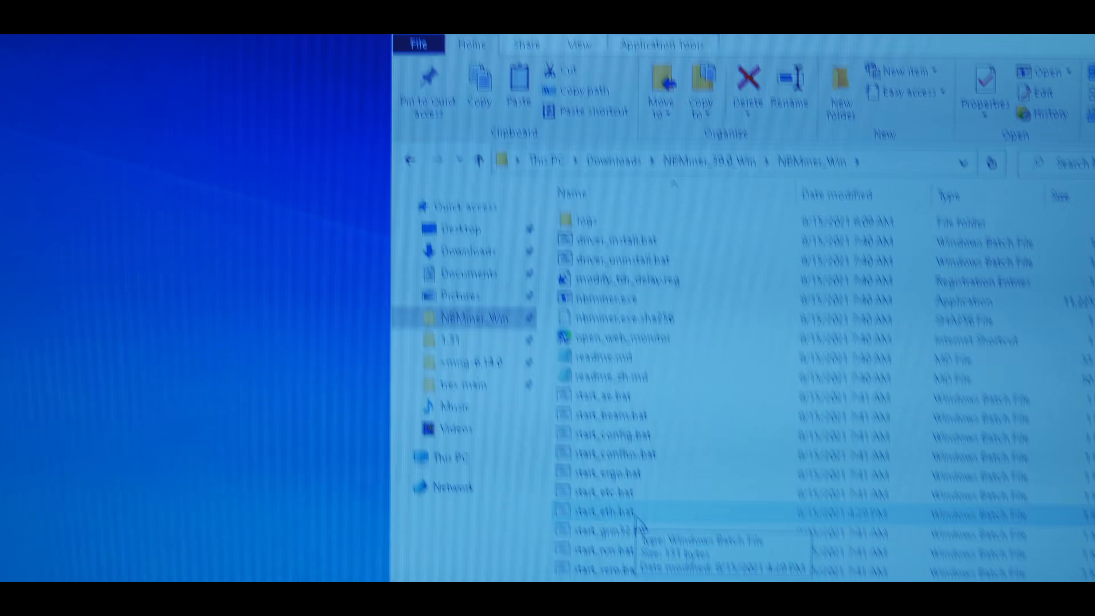
Step: Launch start_eth.bat so NBMiner v39 reports ~43 MH/s on the 3070 Ti and ~33 MH/s on the 3070
{"action": "double_click", "coordinate": [600, 511]}
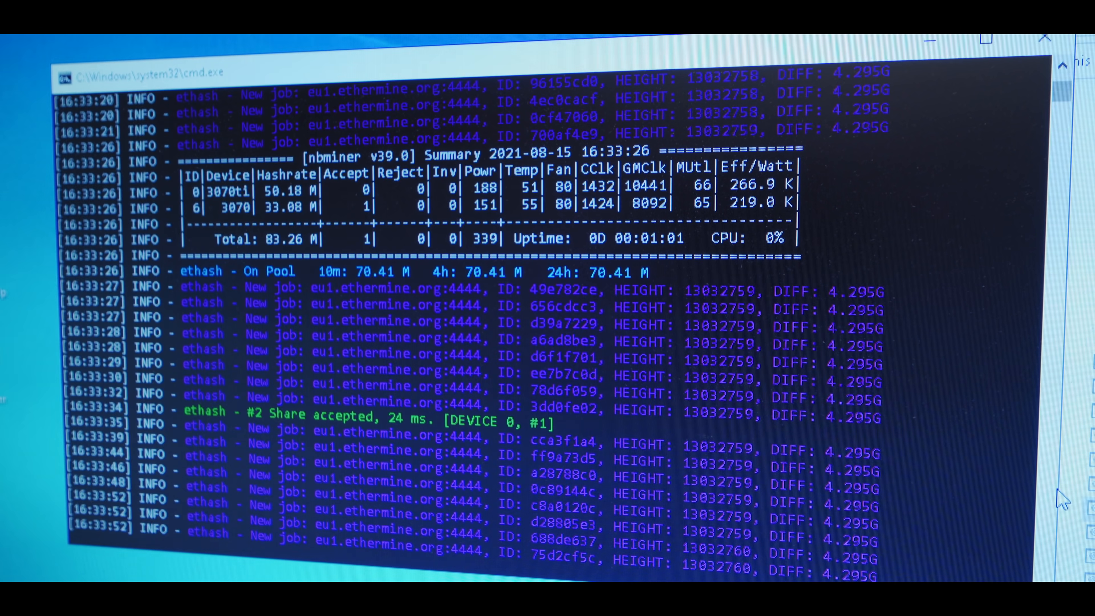
{"action": "scroll", "scroll_direction": "down", "scroll_amount": 3}
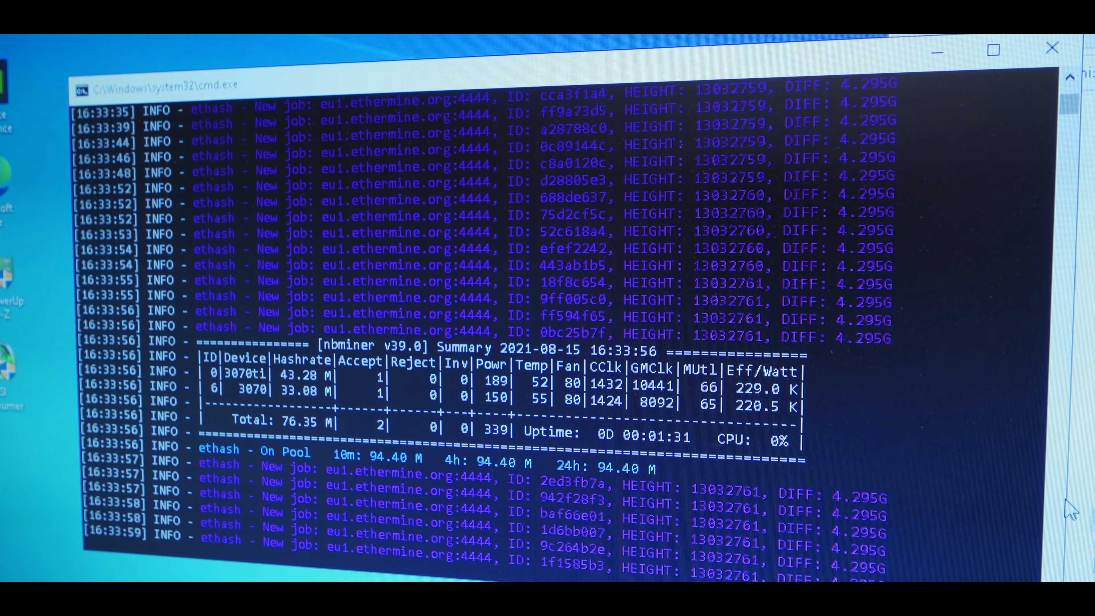
{"action": "scroll", "scroll_direction": "down", "scroll_amount": 3}
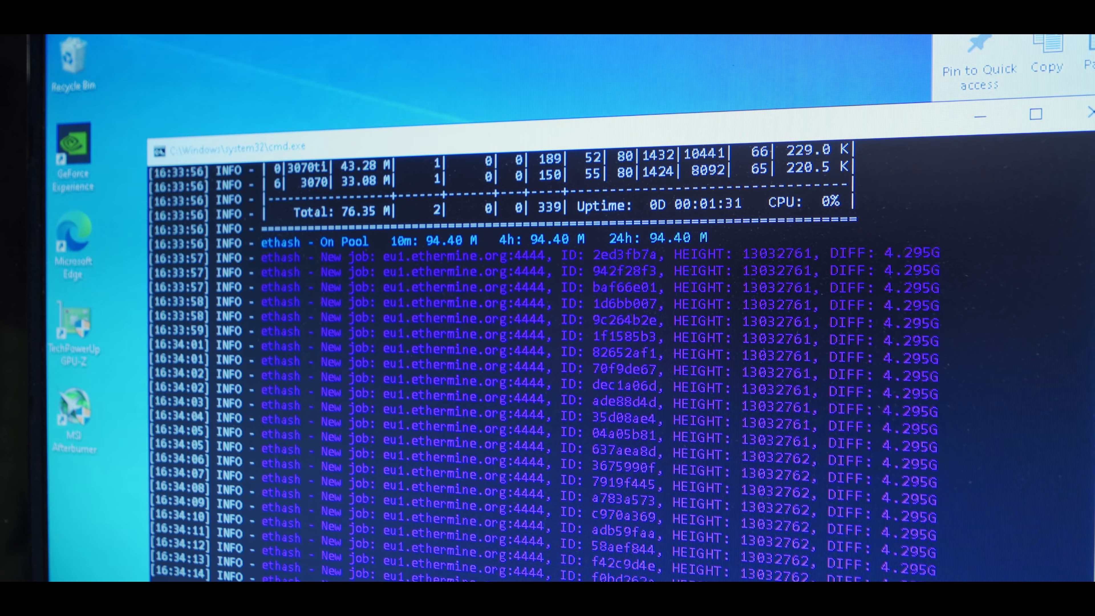
{"action": "scroll", "scroll_direction": "down", "scroll_amount": 3}
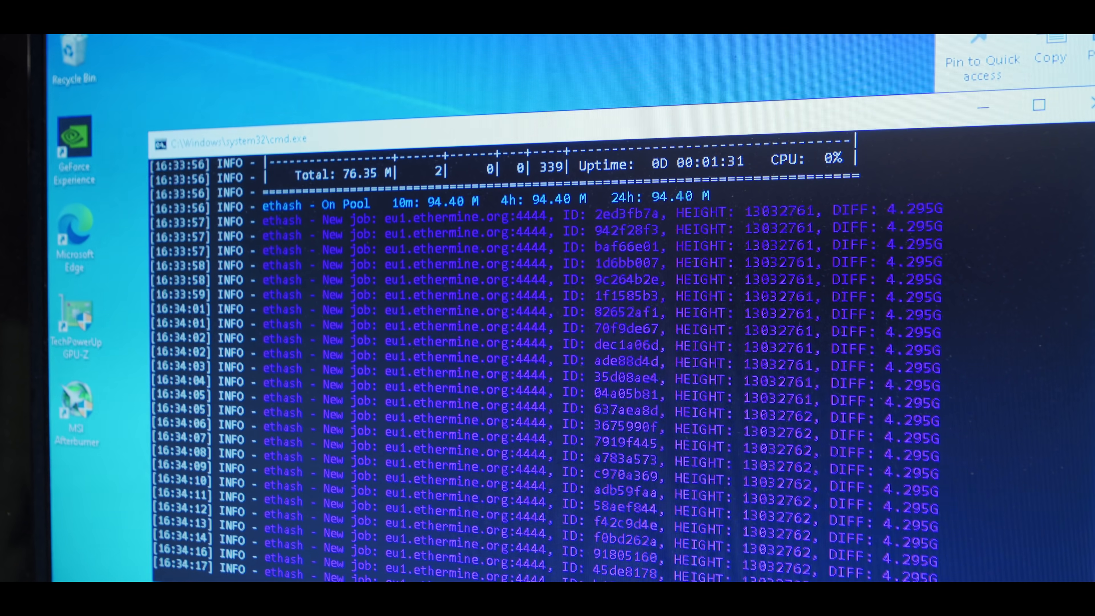